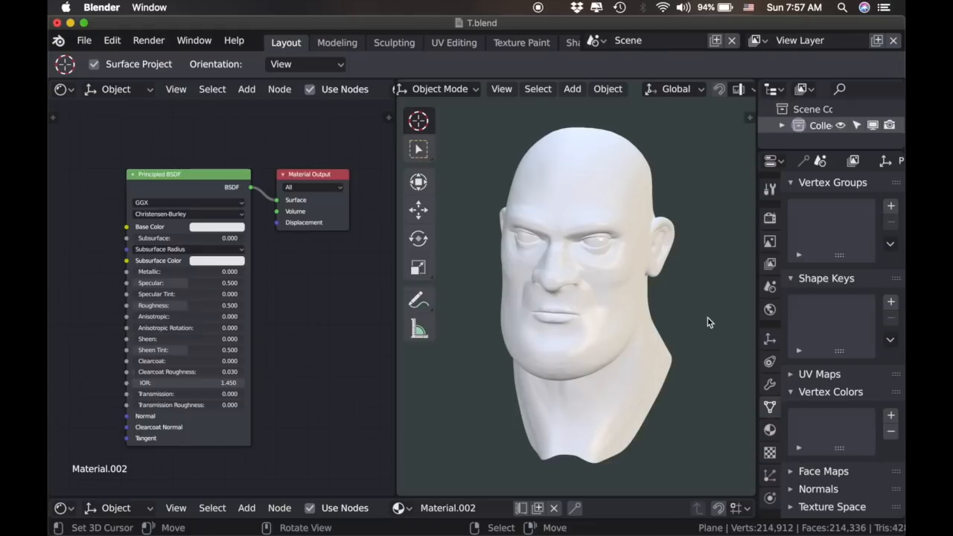
pyautogui.moveTo(714, 316)
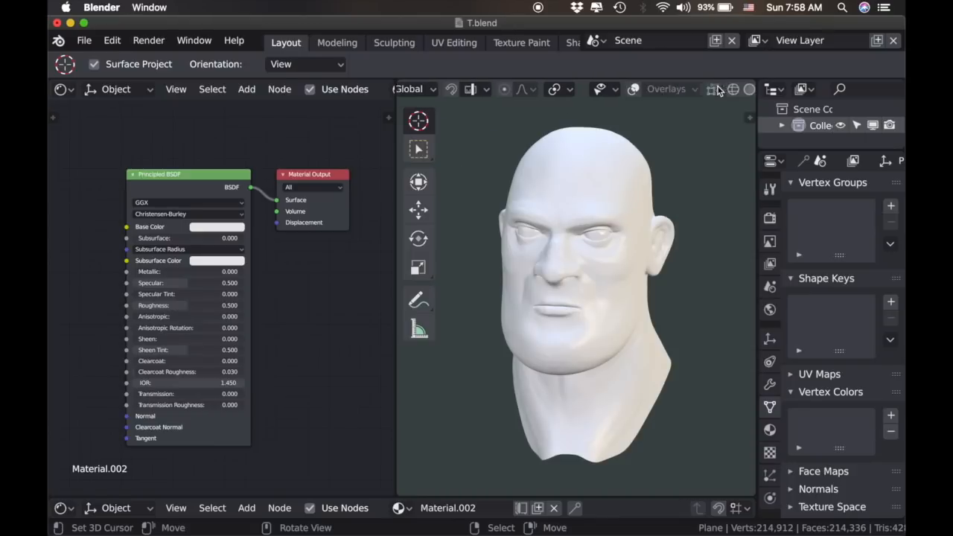
pyautogui.moveTo(671, 89)
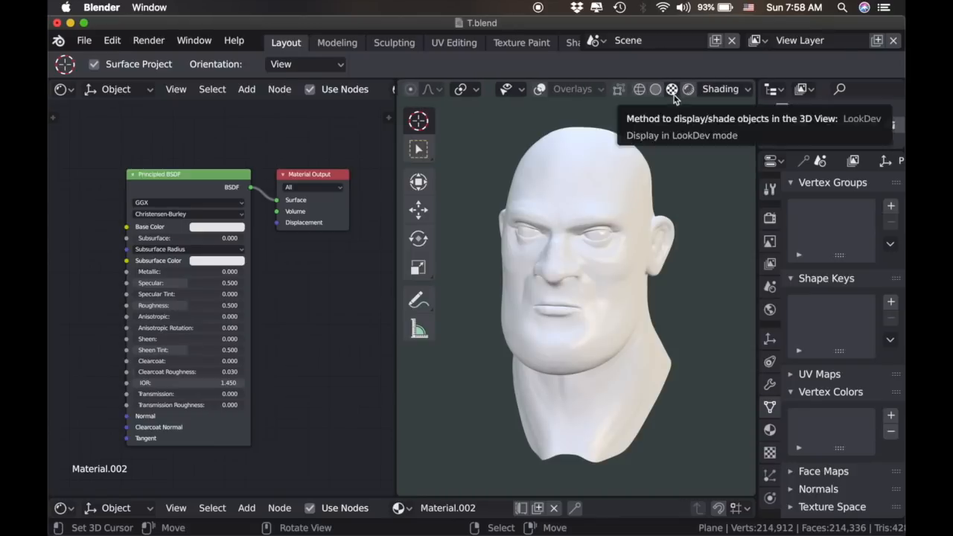
# Preview the head with material shading, enter Vertex Paint and rename the Col layer to Skin.
pyautogui.click(670, 89)
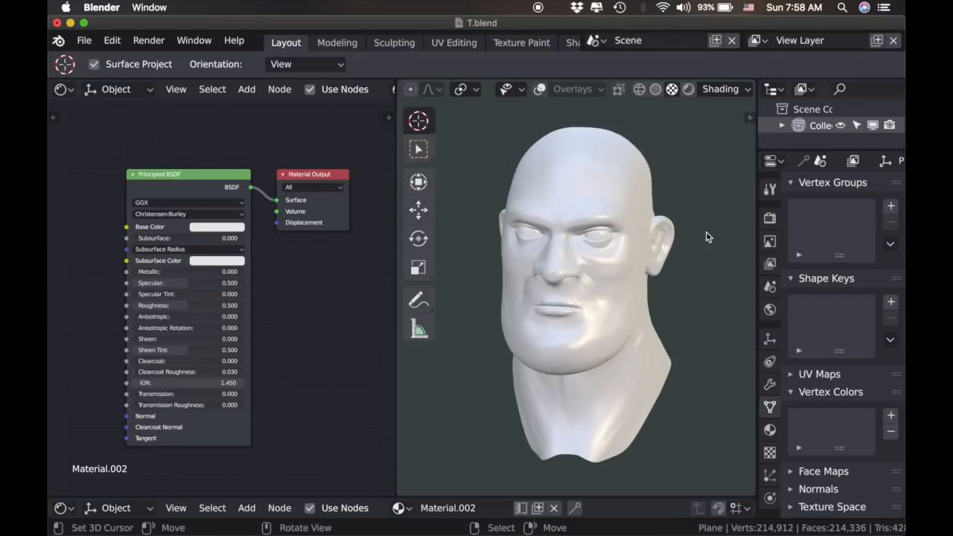
pyautogui.moveTo(712, 237)
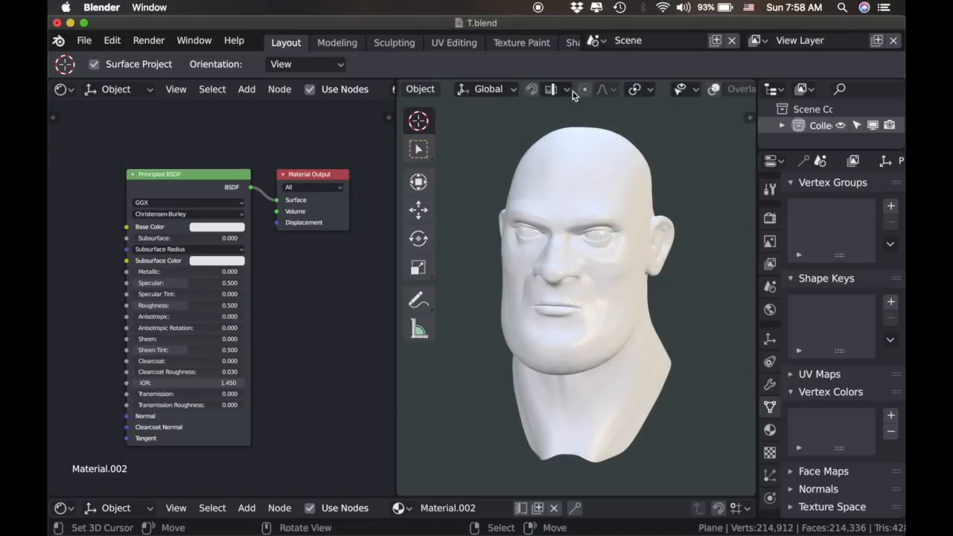
pyautogui.click(476, 90)
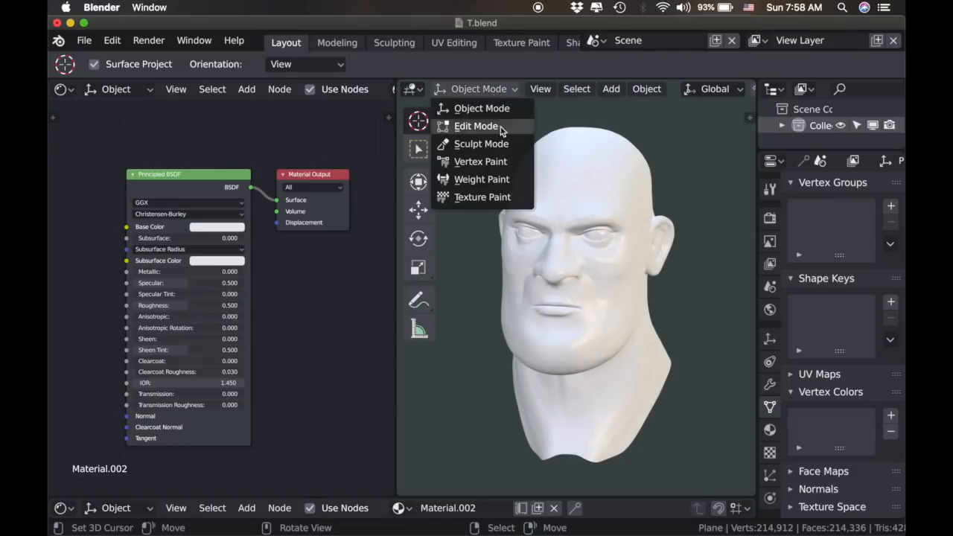
pyautogui.click(480, 161)
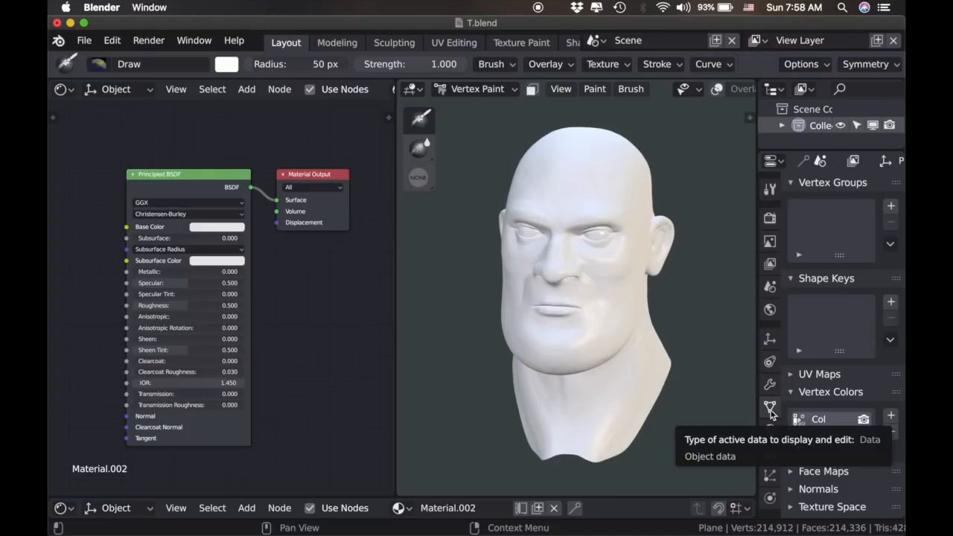
pyautogui.doubleClick(819, 420)
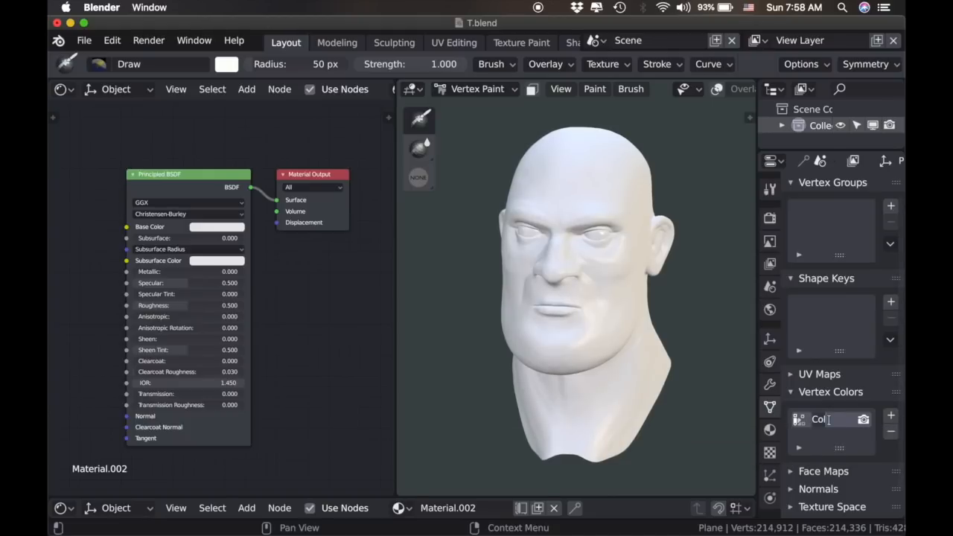
pyautogui.write('Skin')
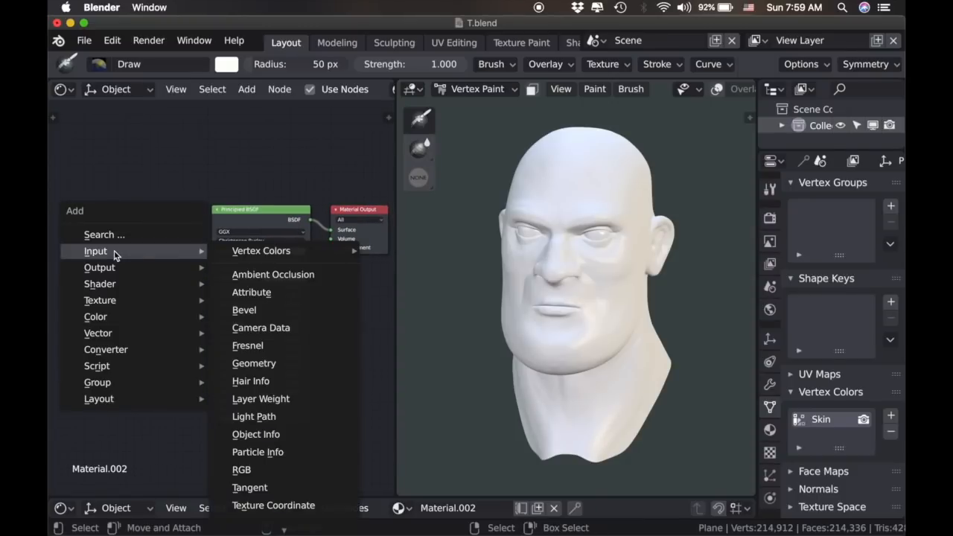
pyautogui.moveTo(262, 250)
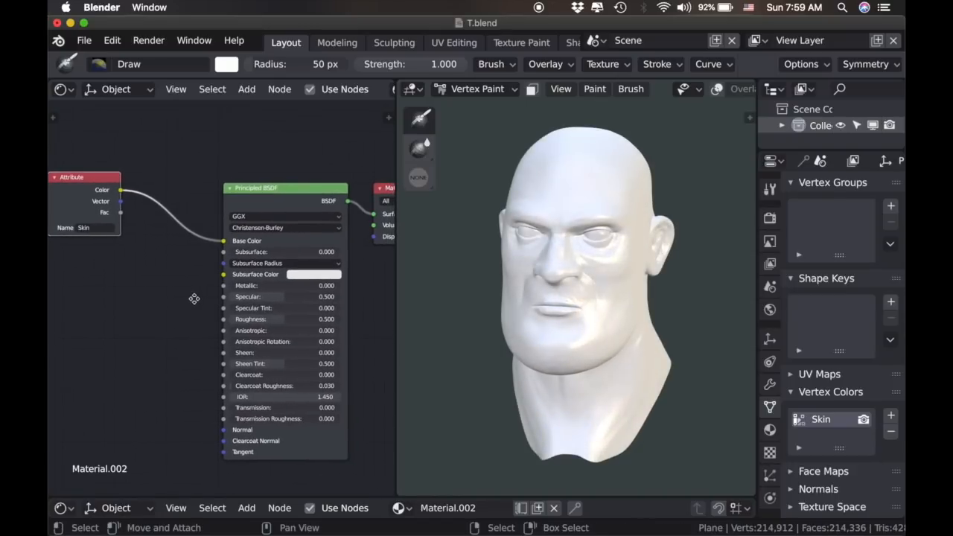
# Show the Active Tool brush settings after wiring the Skin attribute to Base Color.
pyautogui.click(770, 187)
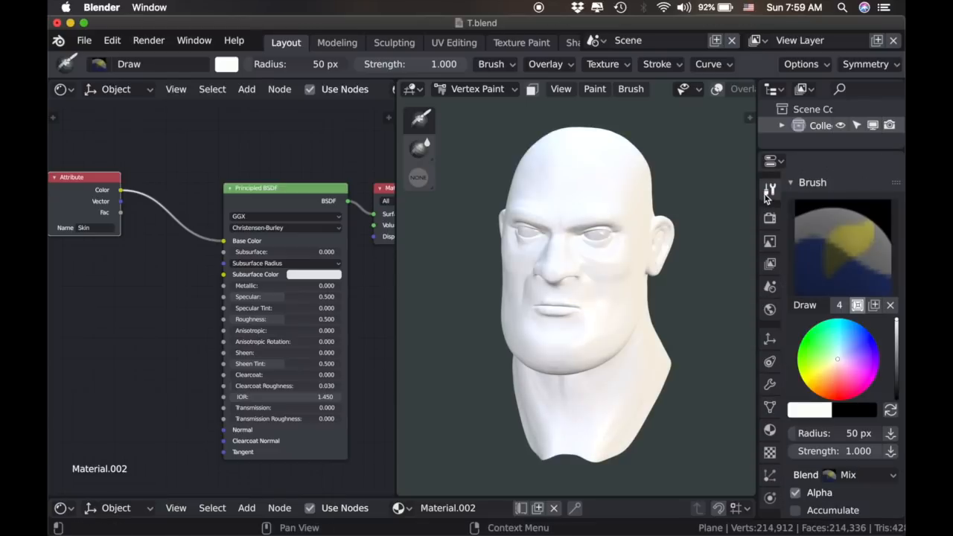
pyautogui.moveTo(845, 268)
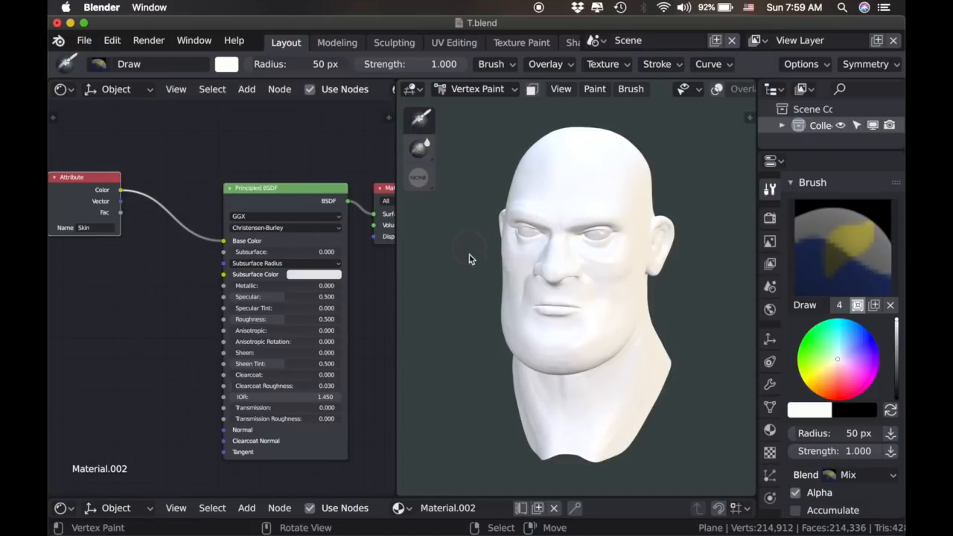
pyautogui.moveTo(518, 274)
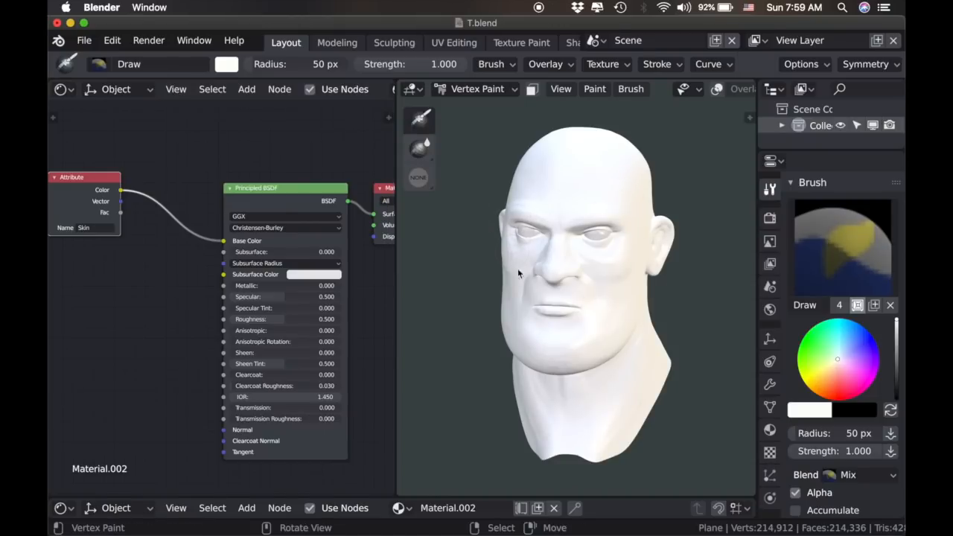
# Pick a pale pink brush colour and fill the whole head with it, leaving the eyes white.
pyautogui.click(833, 364)
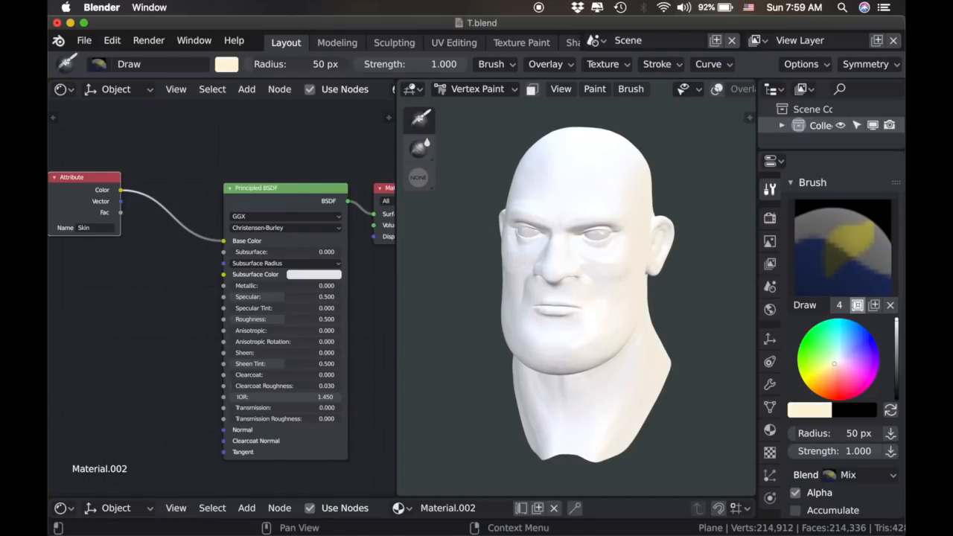
pyautogui.click(834, 369)
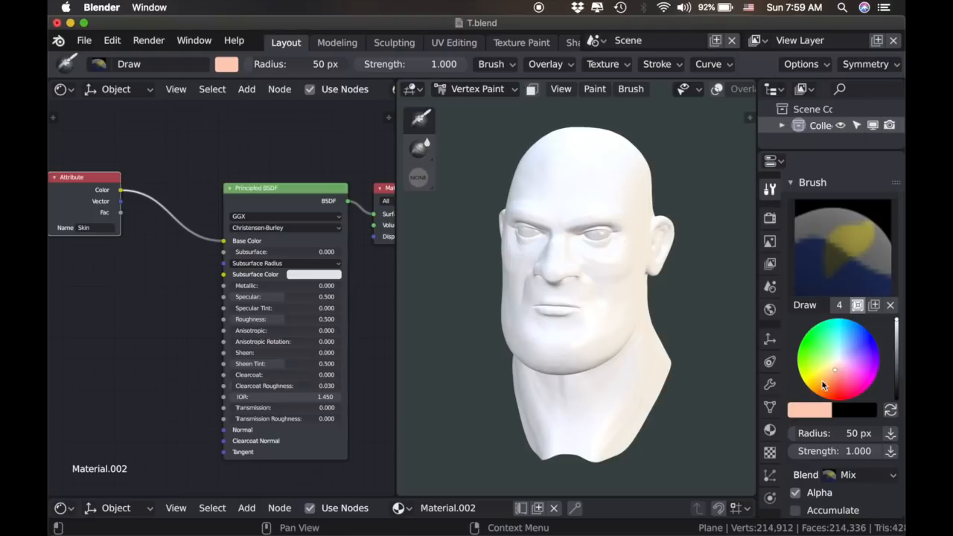
pyautogui.moveTo(637, 308)
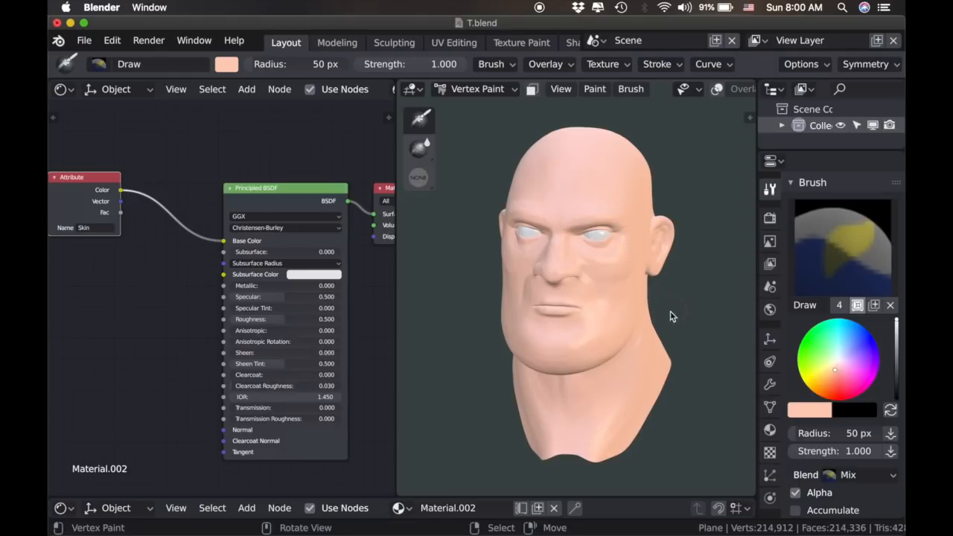
pyautogui.moveTo(558, 144)
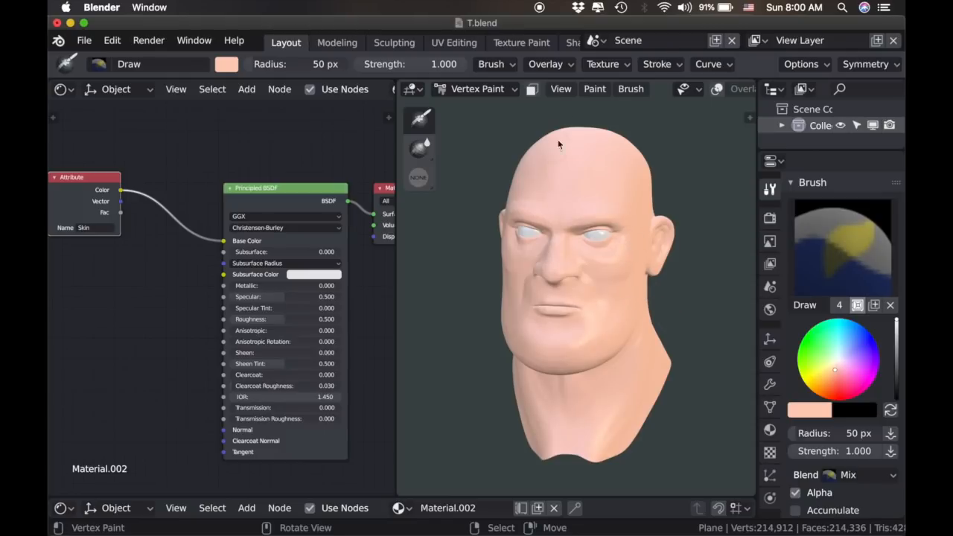
pyautogui.click(594, 89)
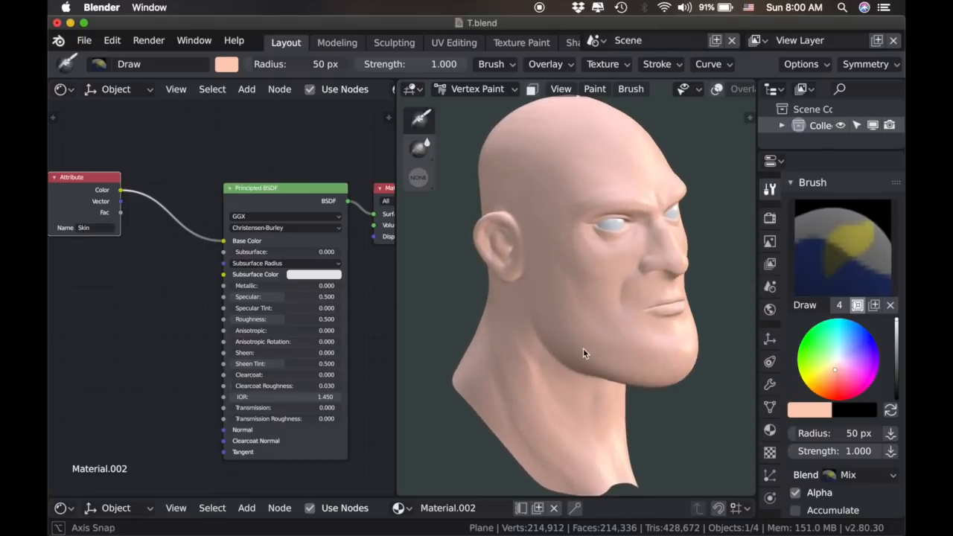
# With a larger, softer brush, paint tone variation around the eyes, cheek and ear.
pyautogui.moveTo(584, 355); pyautogui.dragTo(551, 291)
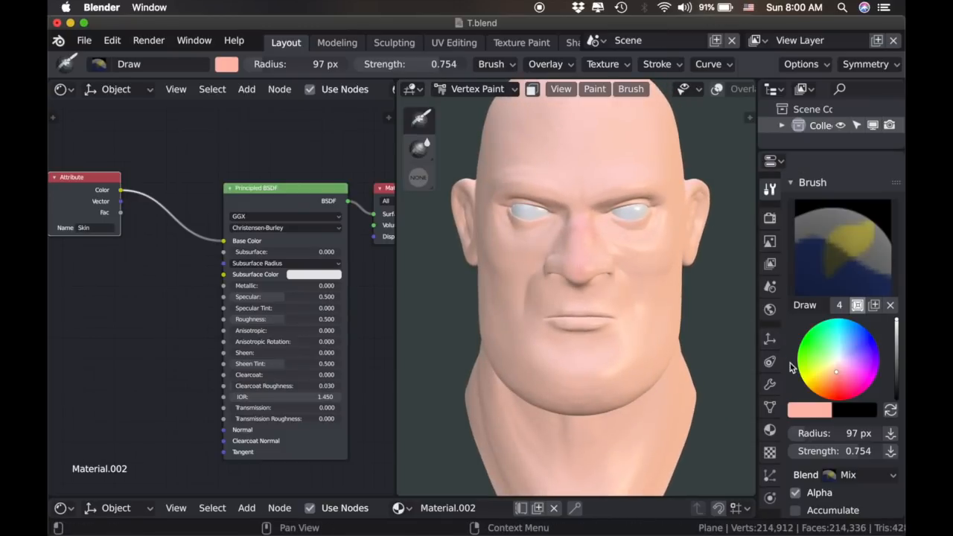
pyautogui.scroll(-3)
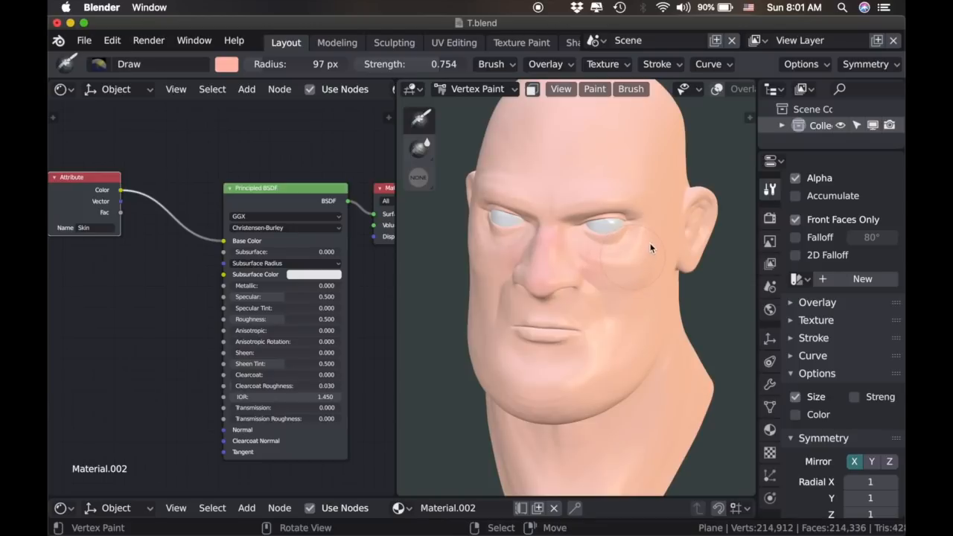
pyautogui.moveTo(649, 247); pyautogui.dragTo(603, 324)
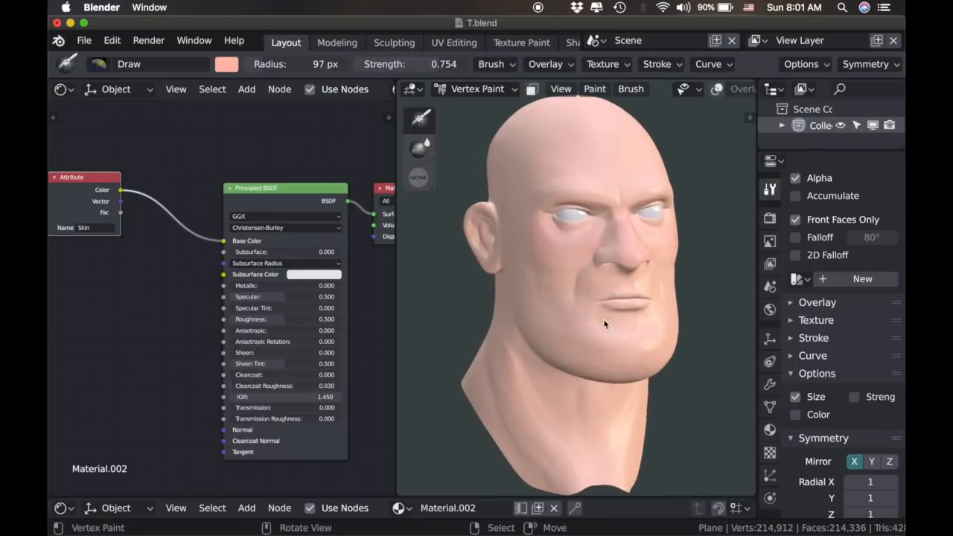
pyautogui.moveTo(603, 324); pyautogui.dragTo(488, 223)
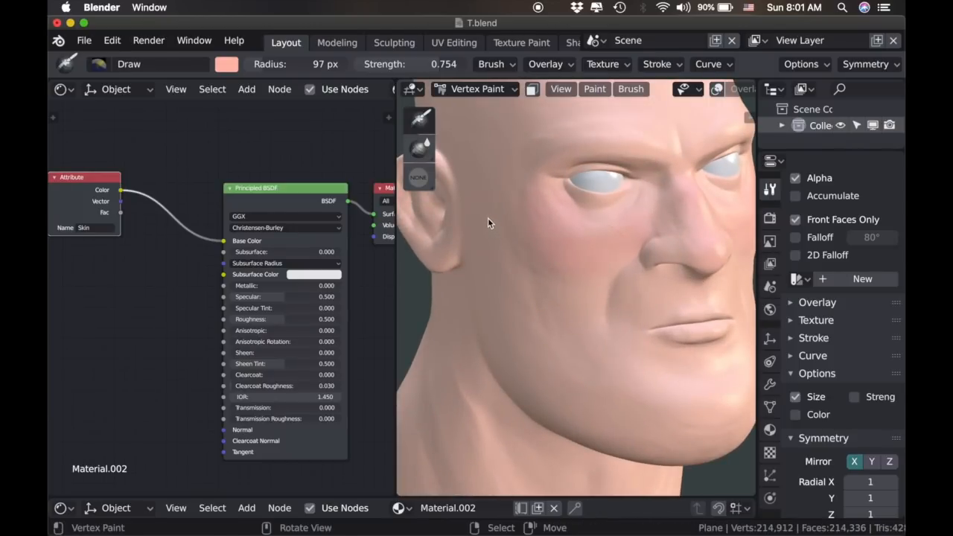
pyautogui.moveTo(490, 223); pyautogui.dragTo(574, 339)
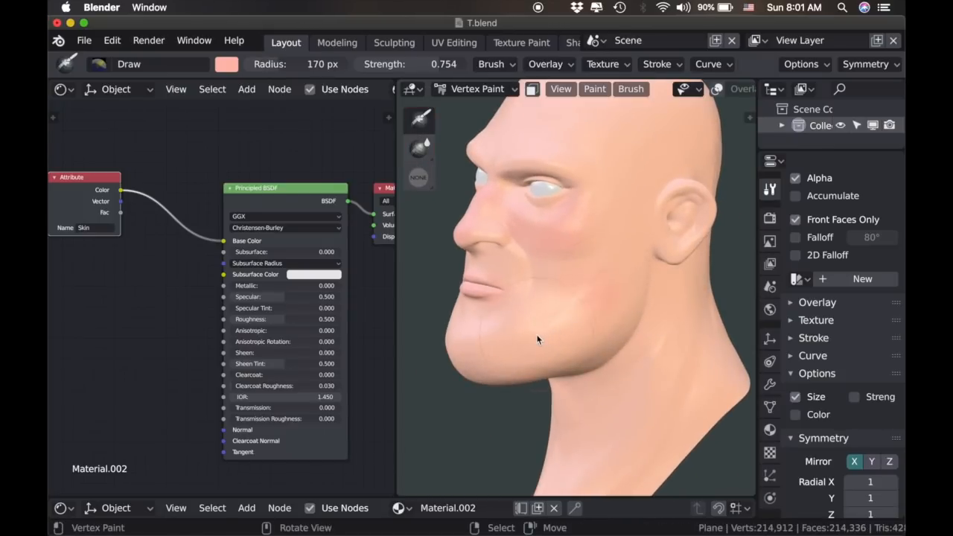
# Paint skin tones over the back of the head and along the jaw and ear.
pyautogui.moveTo(538, 340); pyautogui.dragTo(634, 379)
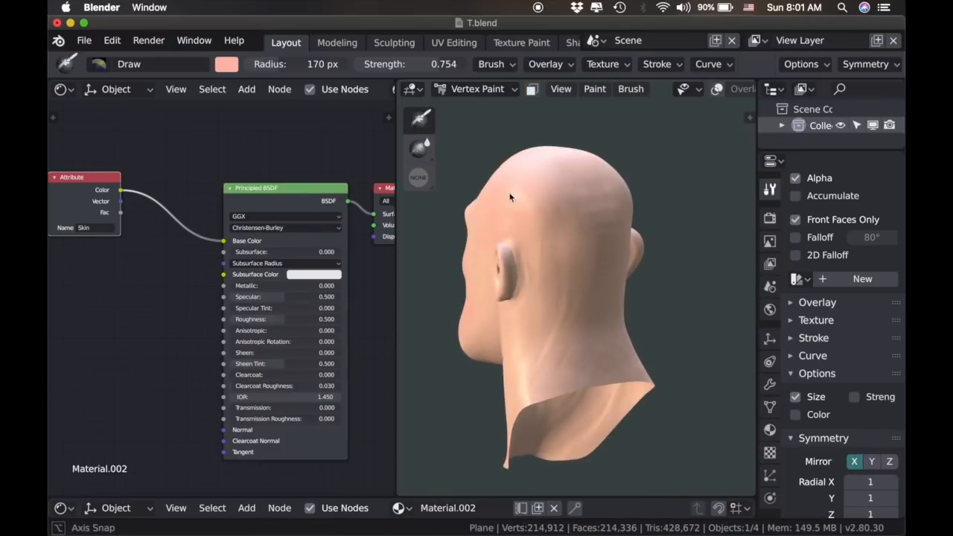
pyautogui.moveTo(509, 196); pyautogui.dragTo(601, 423)
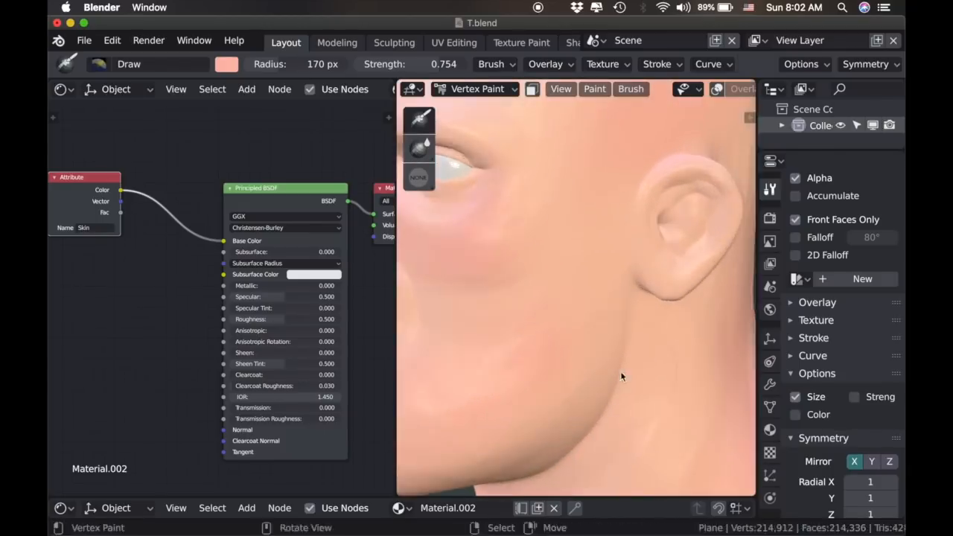
pyautogui.moveTo(622, 375); pyautogui.dragTo(633, 259)
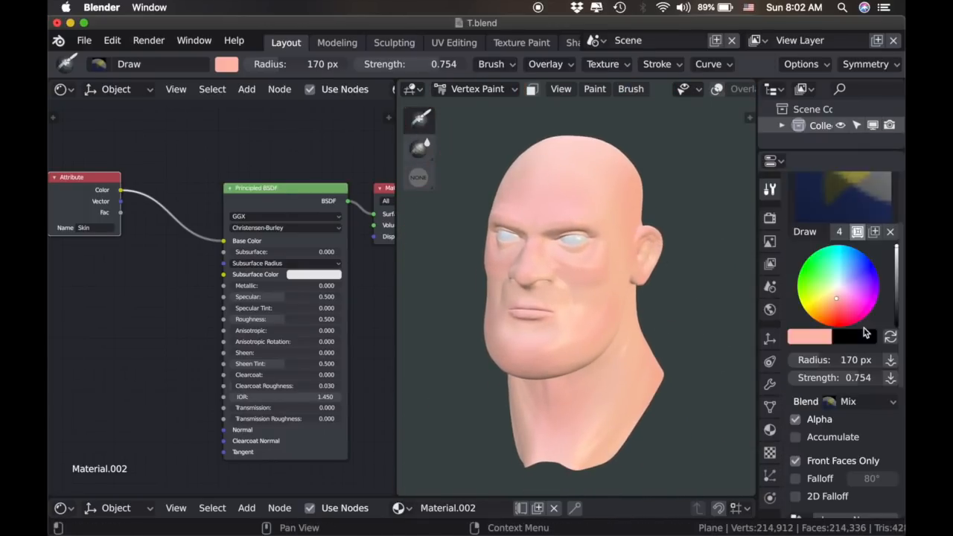
# Pick a darker brownish tone and darken the skin under the jaw and neck.
pyautogui.click(836, 303)
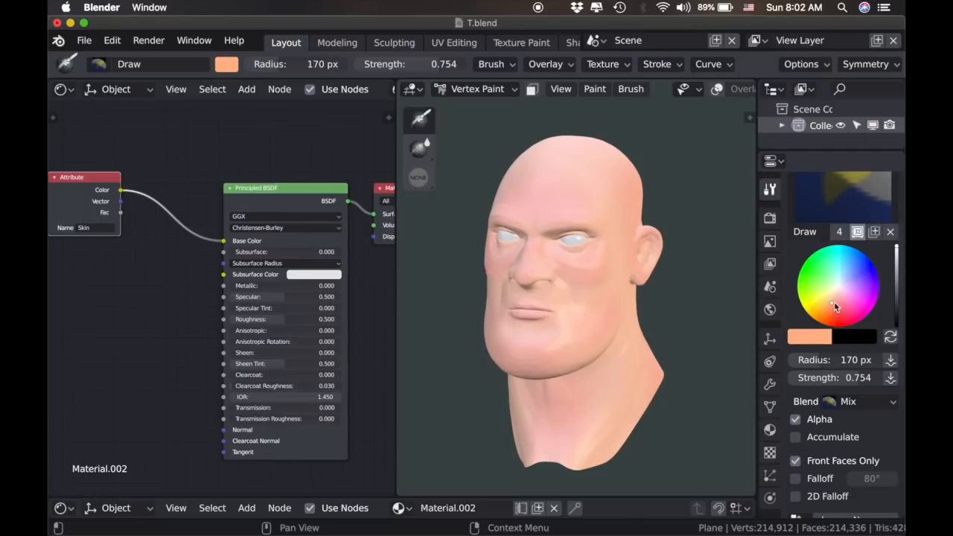
pyautogui.click(831, 304)
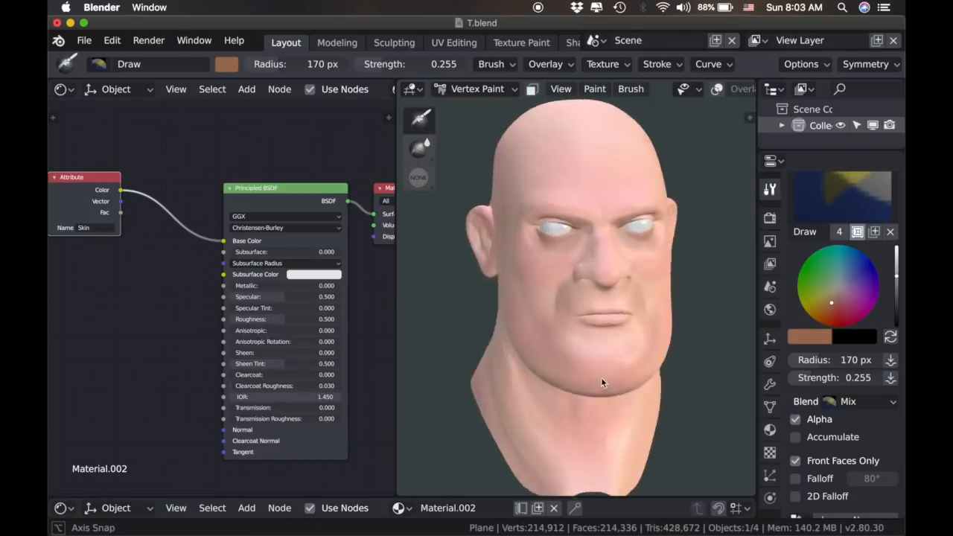
pyautogui.moveTo(603, 384); pyautogui.dragTo(652, 356)
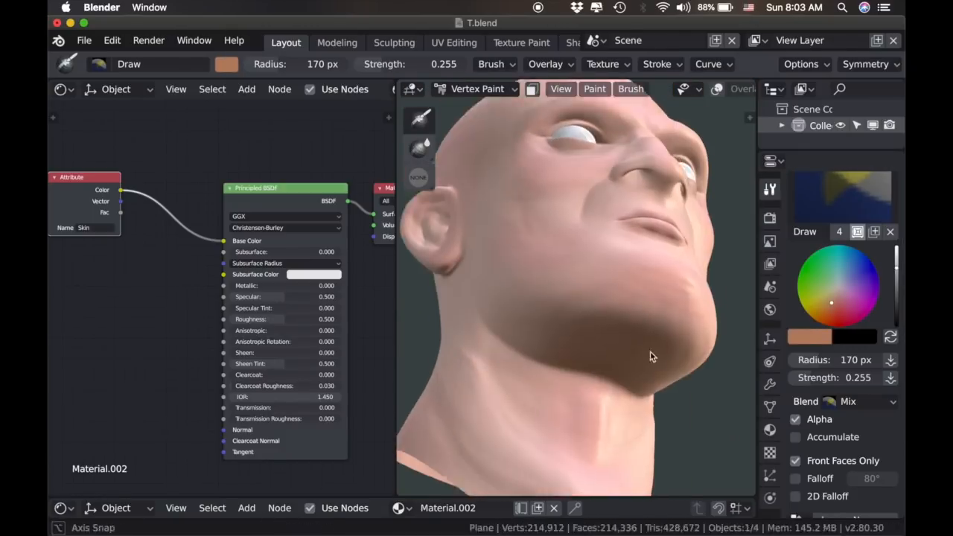
pyautogui.moveTo(652, 356); pyautogui.dragTo(542, 334)
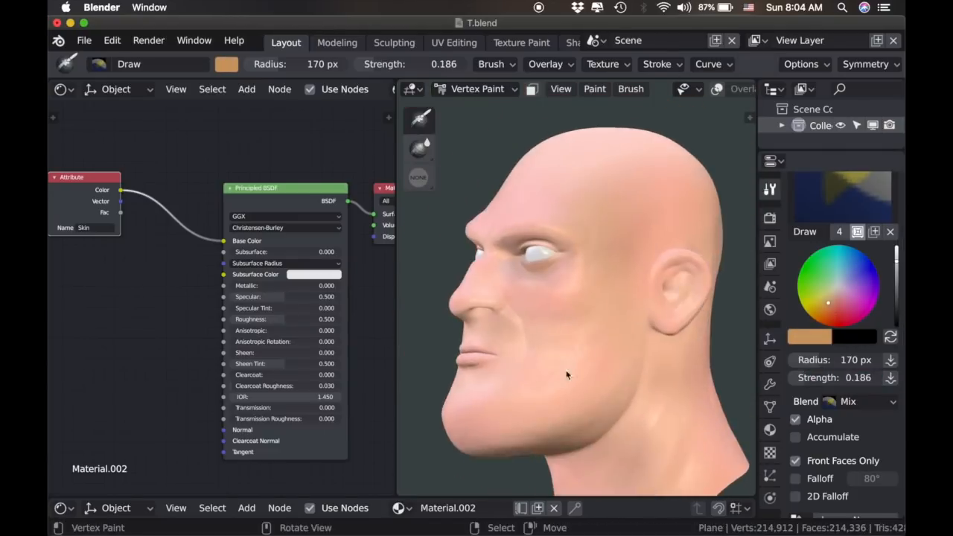
pyautogui.moveTo(565, 375); pyautogui.dragTo(603, 379)
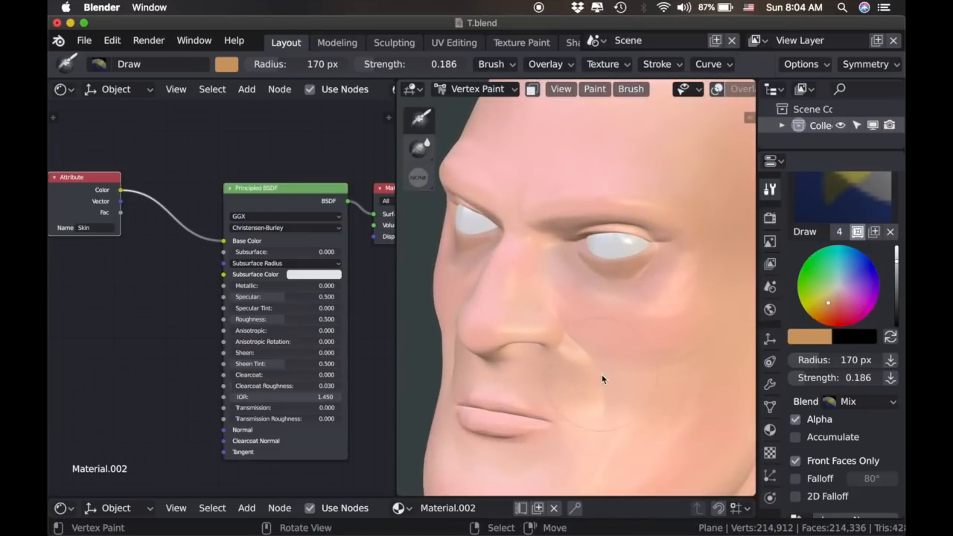
# Pick a pale blue-grey colour and look the head over from the side, top and front.
pyautogui.click(837, 280)
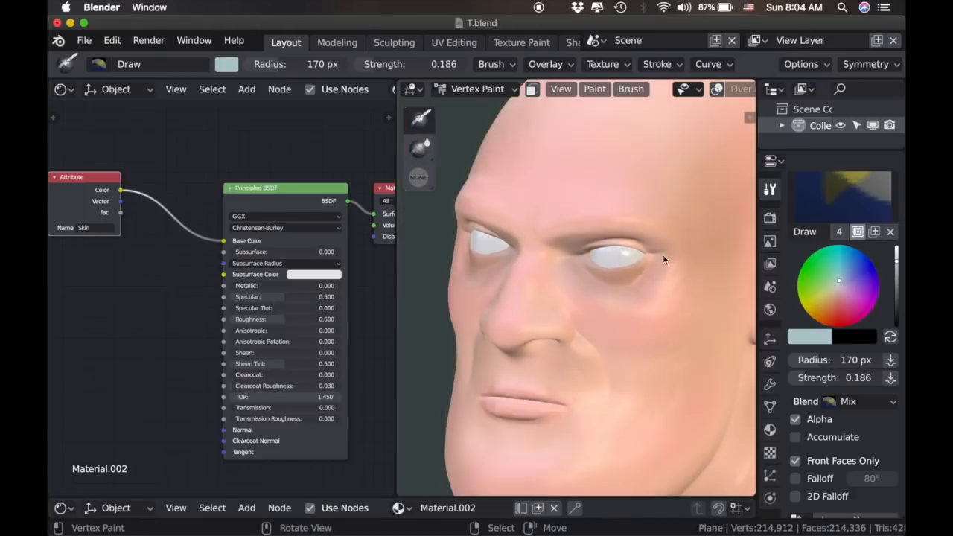
pyautogui.moveTo(662, 259); pyautogui.dragTo(599, 341)
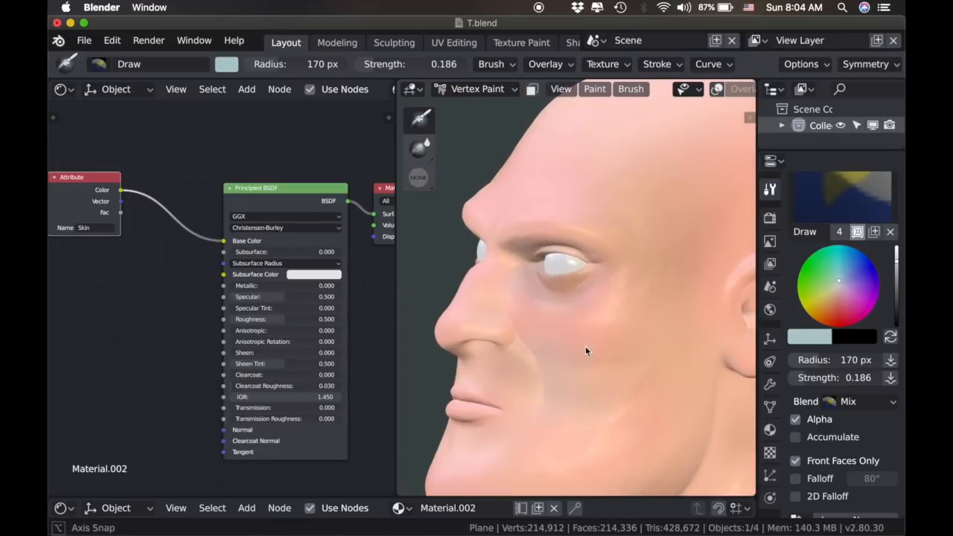
pyautogui.moveTo(586, 352); pyautogui.dragTo(699, 207)
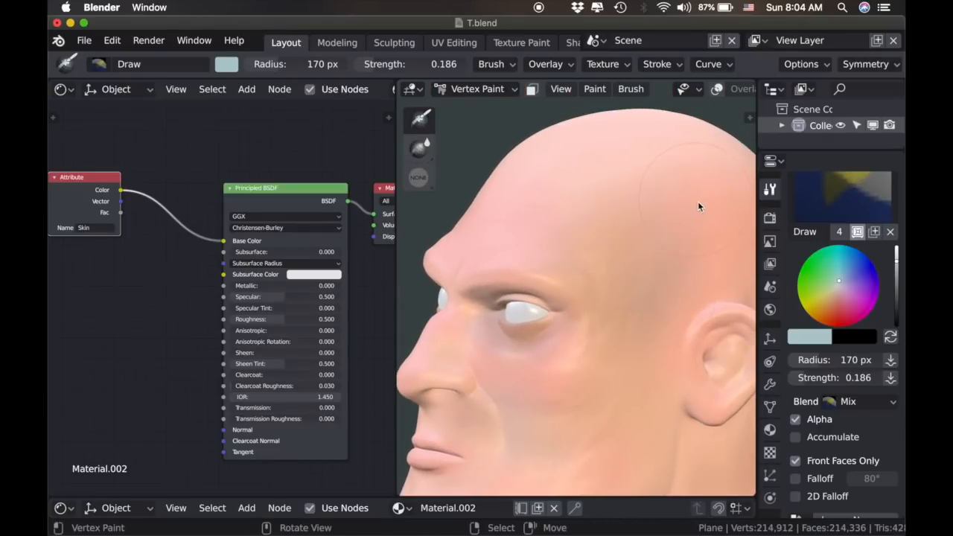
pyautogui.moveTo(596, 298); pyautogui.dragTo(670, 283)
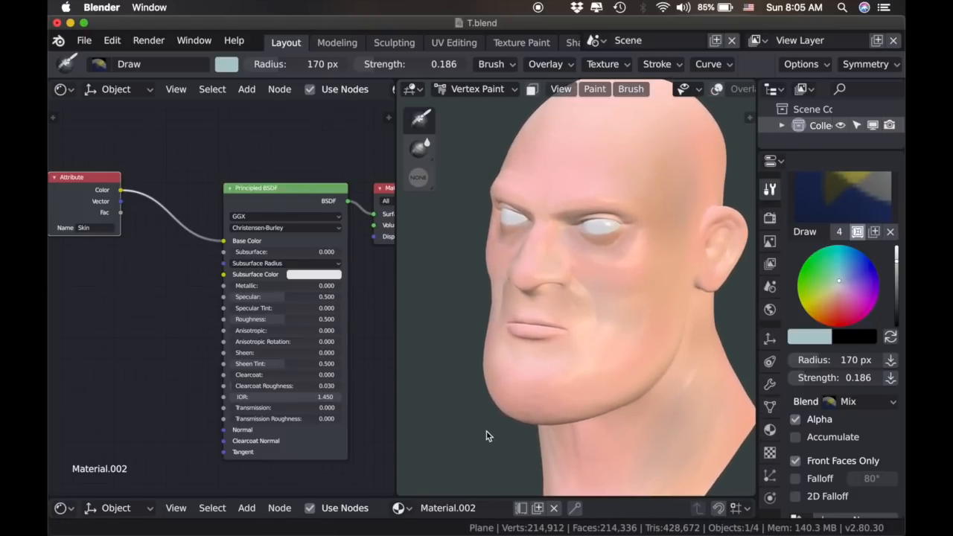
pyautogui.moveTo(573, 298); pyautogui.dragTo(539, 387)
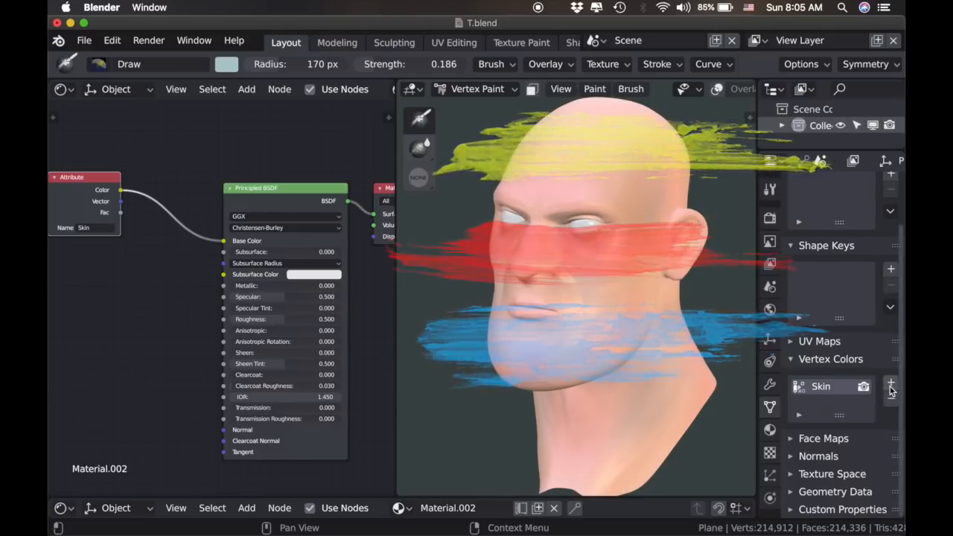
# Add a new vertex colour layer named Tones and return to the brush settings.
pyautogui.click(890, 381)
pyautogui.write('Tones')
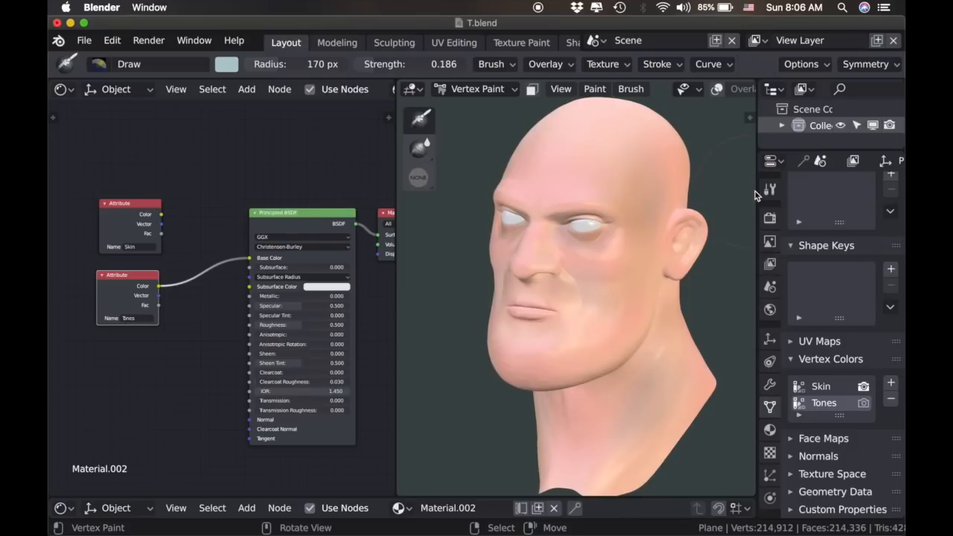
pyautogui.click(770, 188)
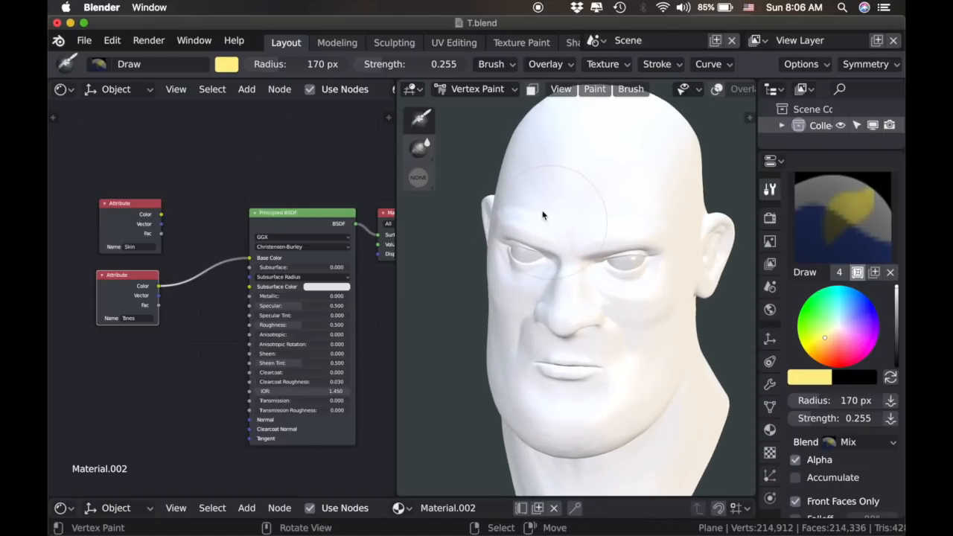
pyautogui.moveTo(655, 197)
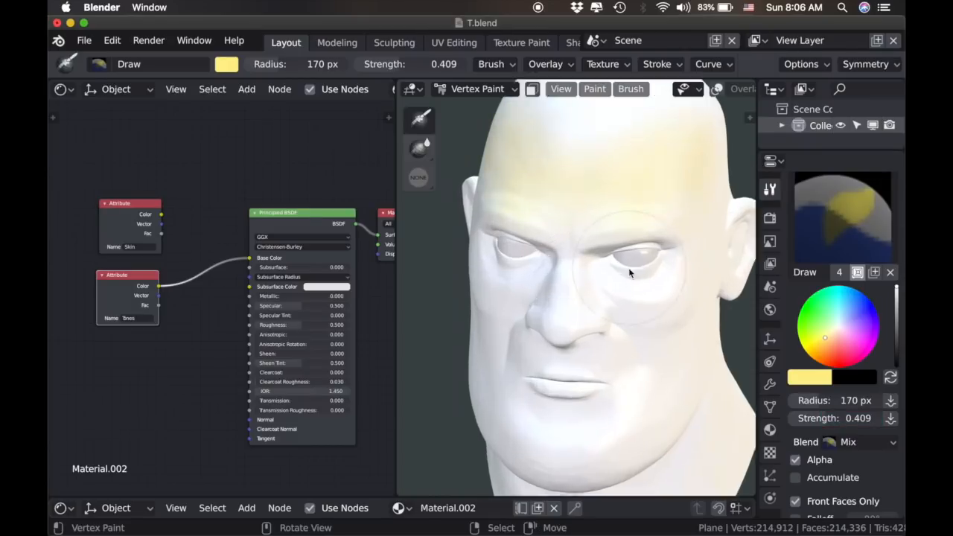
# Paint pale yellow across the forehead on the Tones layer.
pyautogui.moveTo(628, 276); pyautogui.dragTo(713, 280)
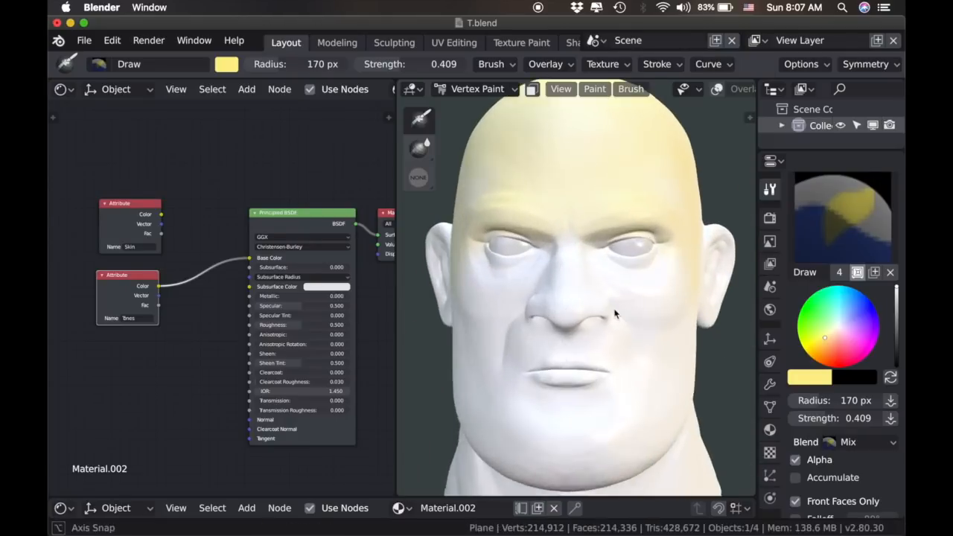
# Paint red over the cheeks, nose and ears.
pyautogui.click(836, 341)
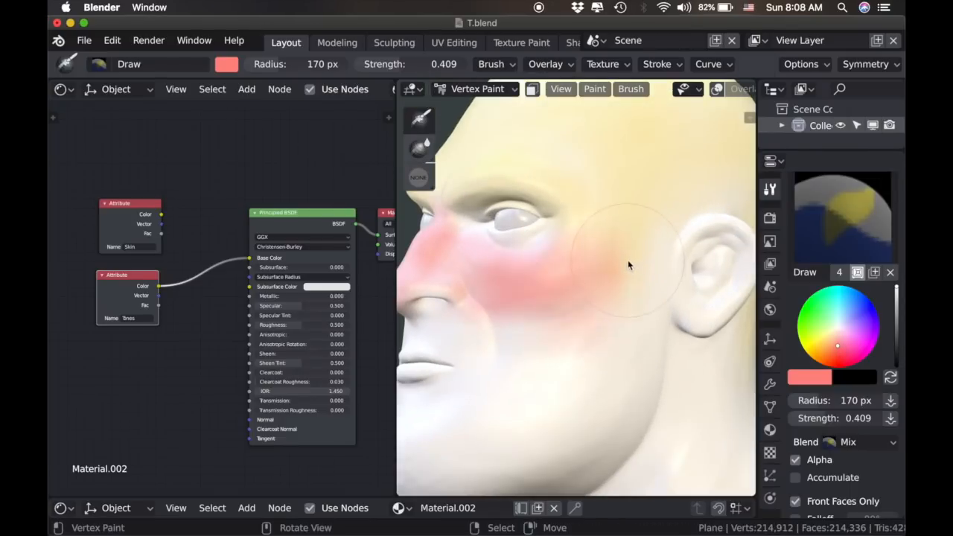
pyautogui.moveTo(628, 265); pyautogui.dragTo(551, 420)
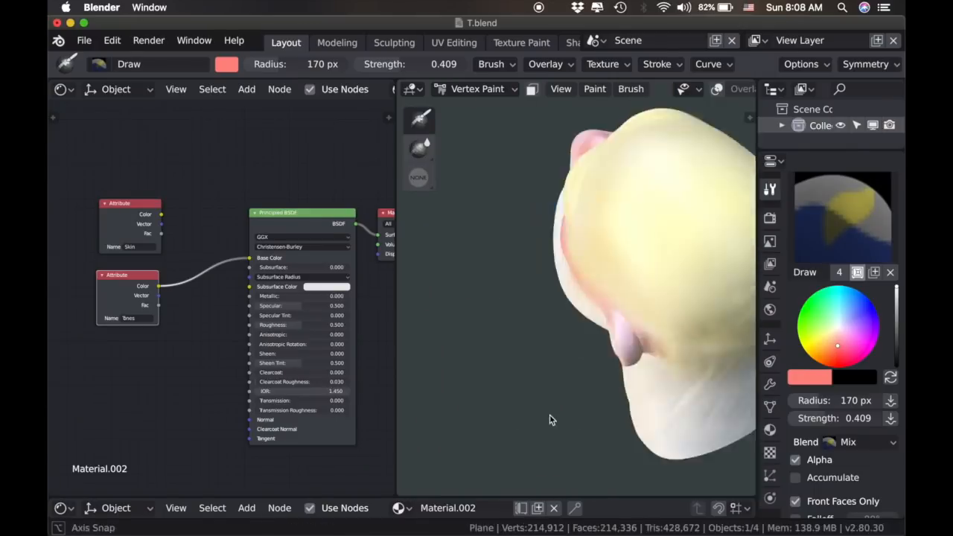
pyautogui.moveTo(550, 420); pyautogui.dragTo(685, 345)
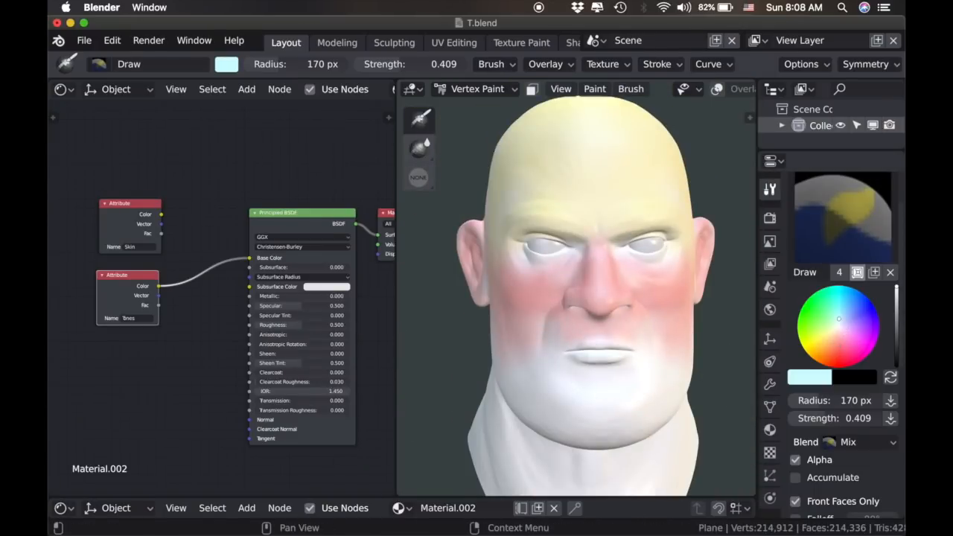
# Paint a light blue tint along the jaw and chin, then pick the Blur brush.
pyautogui.click(853, 311)
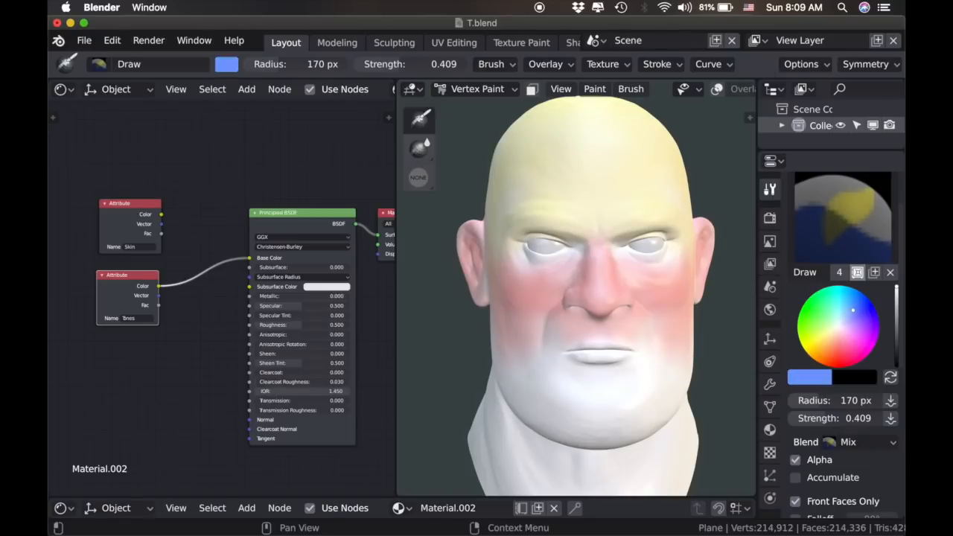
pyautogui.click(837, 319)
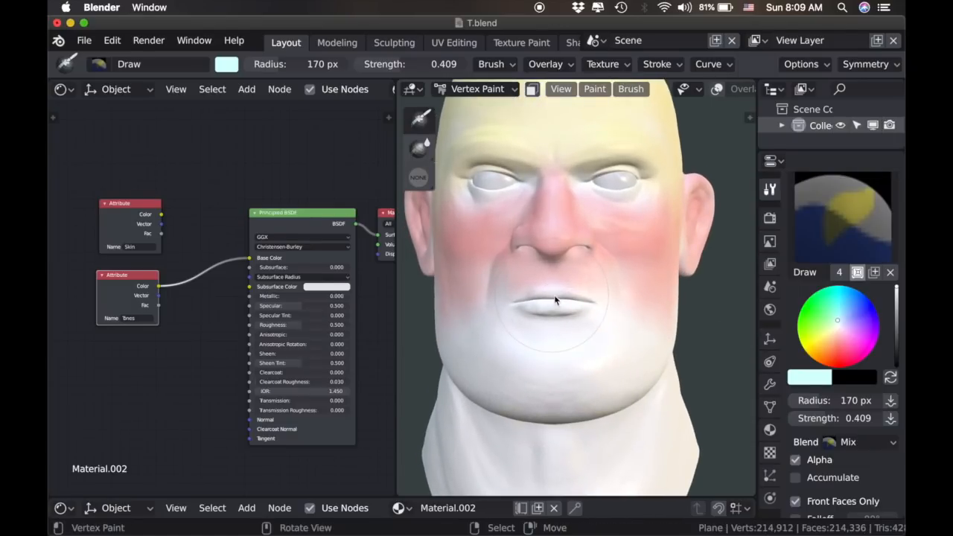
pyautogui.moveTo(554, 301); pyautogui.dragTo(548, 350)
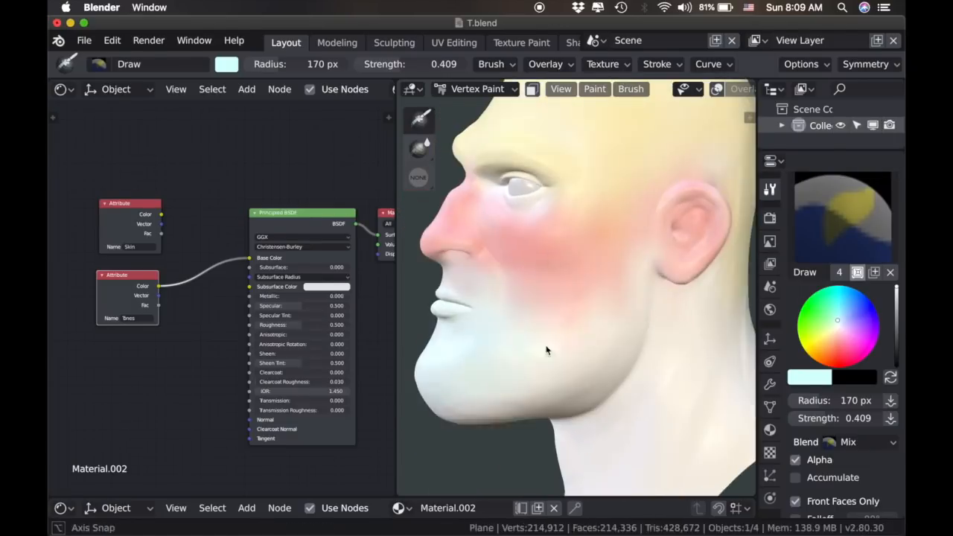
pyautogui.moveTo(547, 350); pyautogui.dragTo(563, 467)
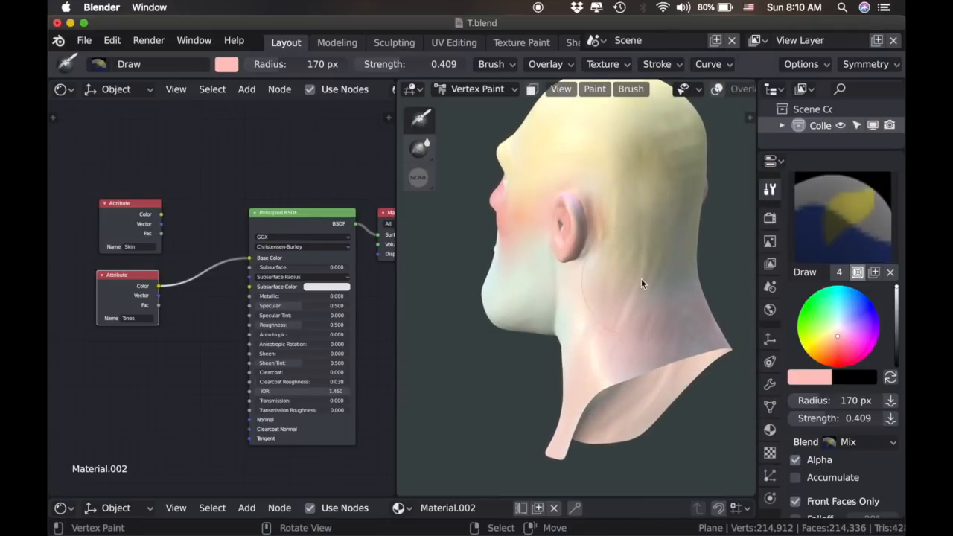
pyautogui.moveTo(643, 283); pyautogui.dragTo(603, 313)
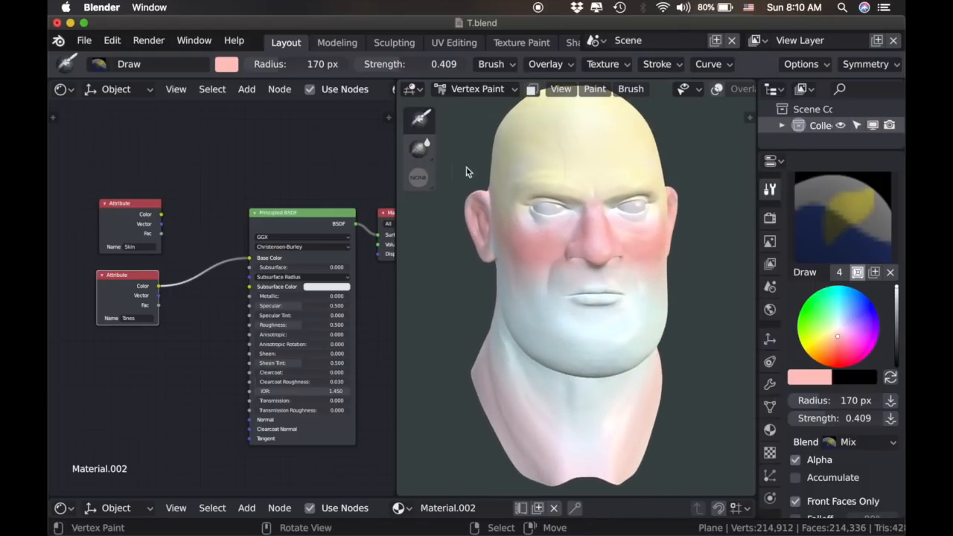
pyautogui.click(418, 147)
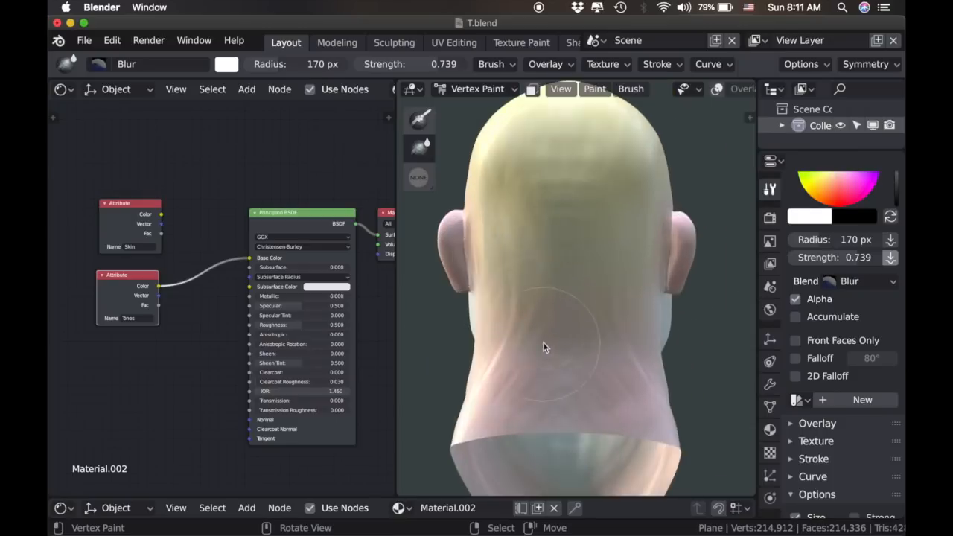
# Blur the colour transitions on the back of the head.
pyautogui.moveTo(544, 348); pyautogui.dragTo(536, 250)
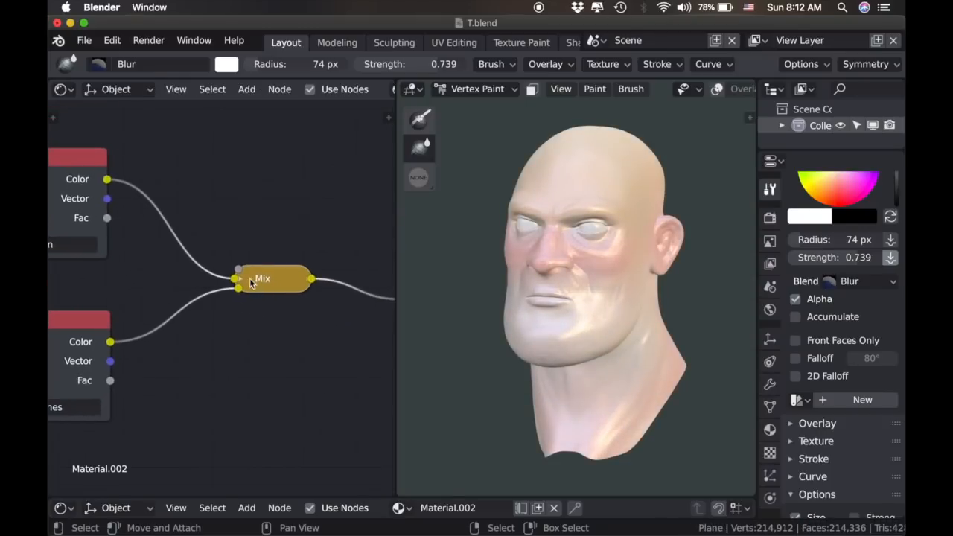
# Set the Mix node blending Skin and Tones to Color mode at factor 0.5.
pyautogui.click(261, 278)
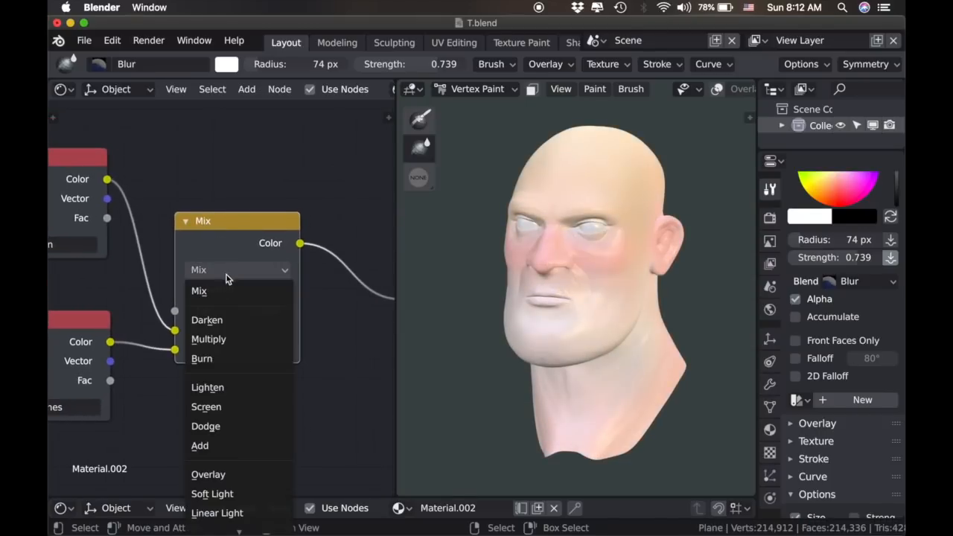
pyautogui.scroll(-3)
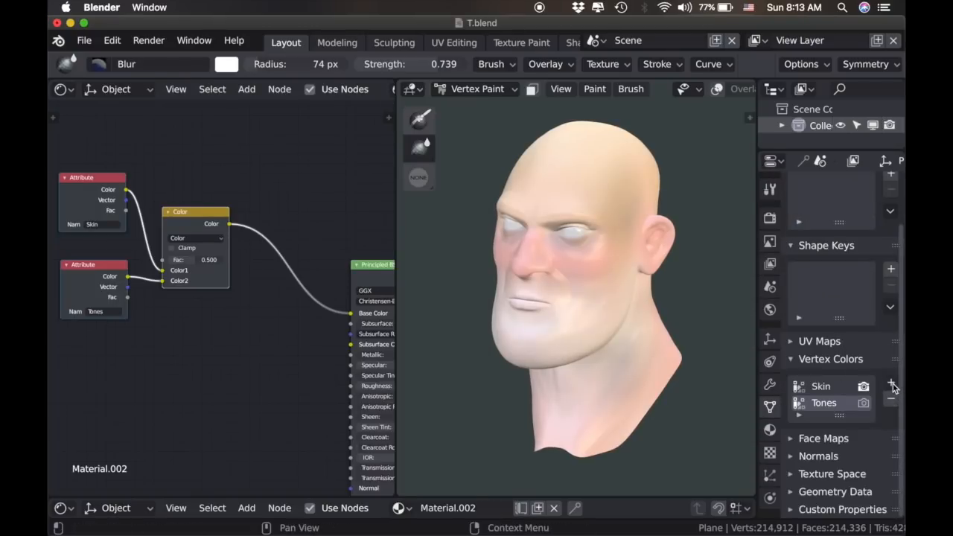
# Create a vertex colour layer named Detail and add an input node reading it for Base Color.
pyautogui.click(890, 381)
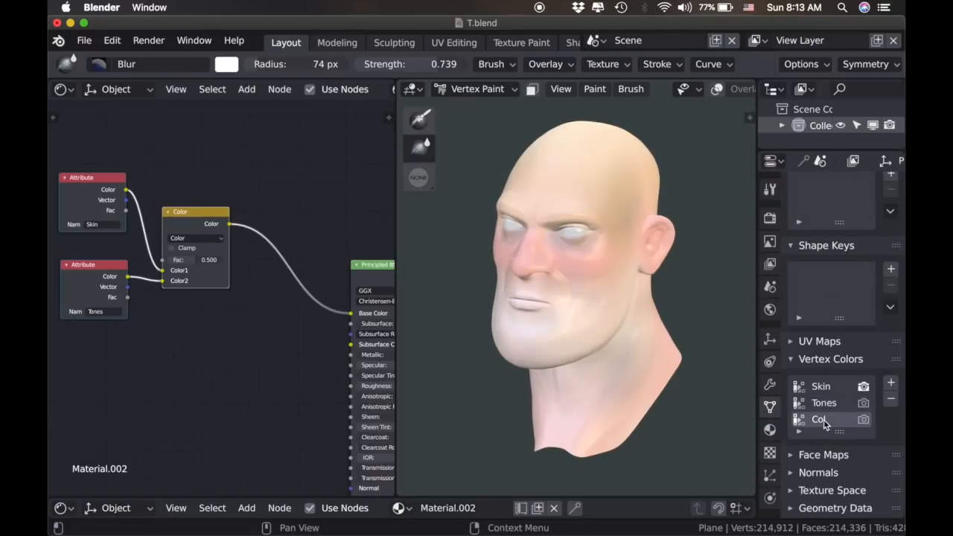
pyautogui.doubleClick(819, 420)
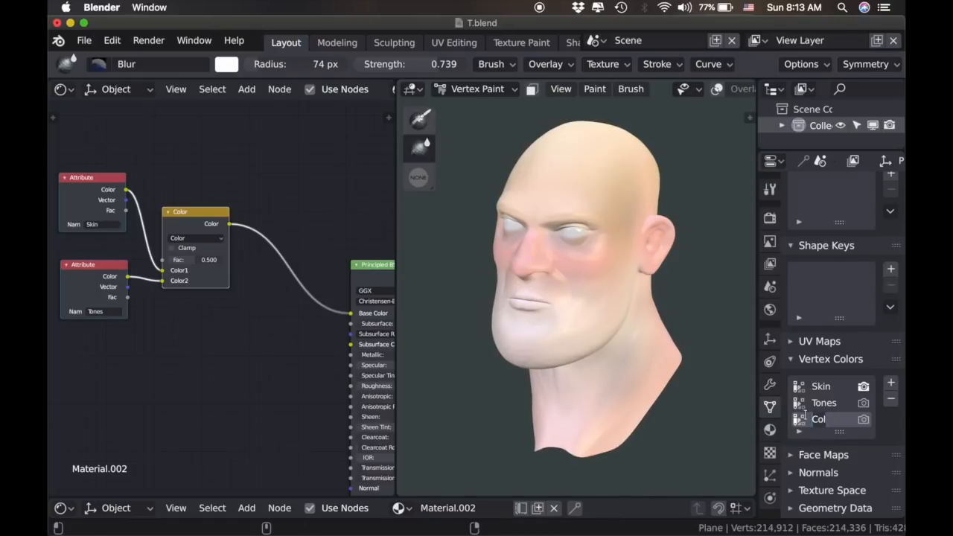
pyautogui.doubleClick(819, 418)
pyautogui.write('Detail')
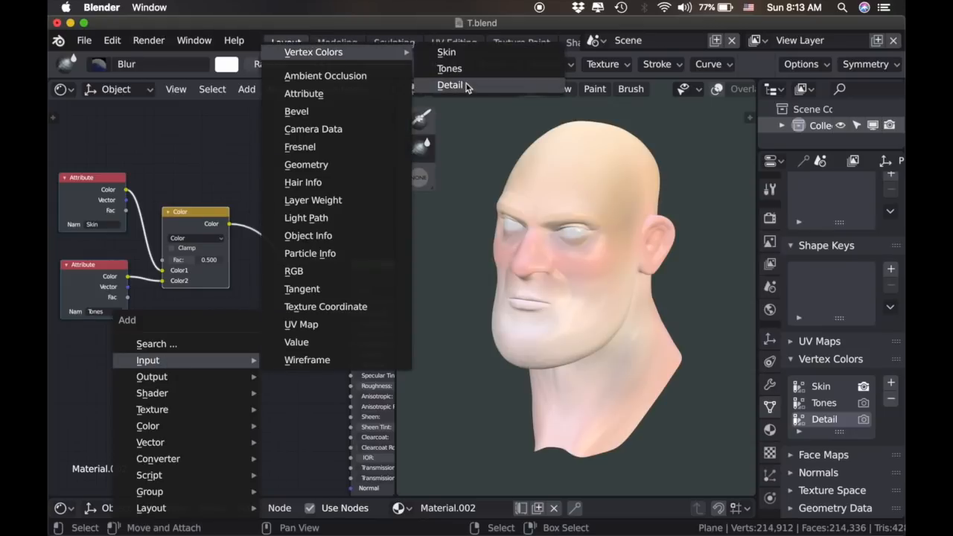
pyautogui.click(303, 92)
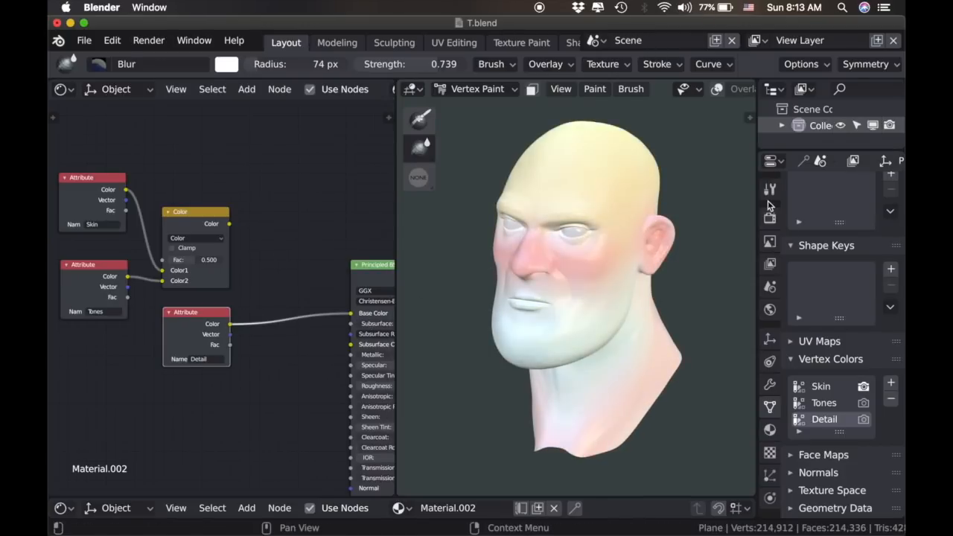
# Set up the Draw brush with a brownish colour, 17 px radius and 0.232 strength for detail painting.
pyautogui.click(770, 188)
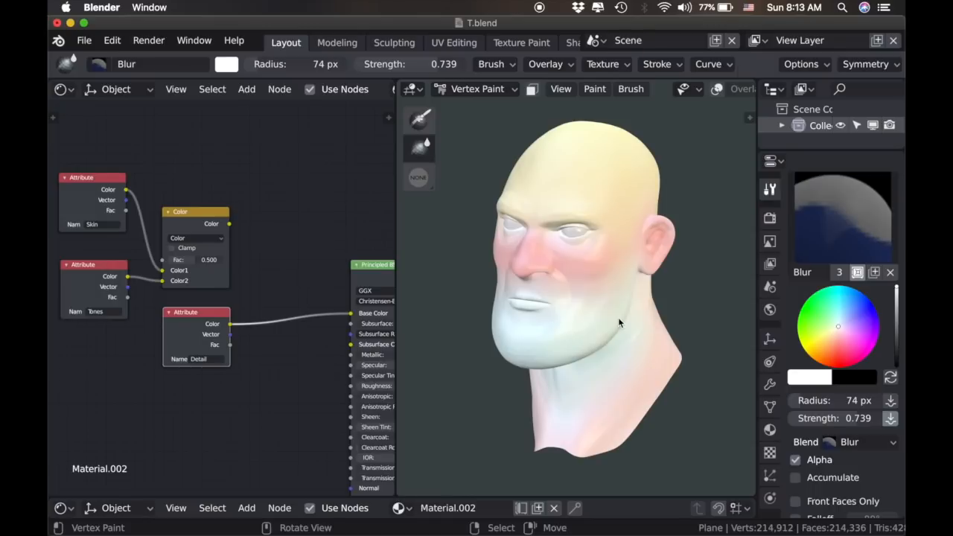
pyautogui.click(419, 119)
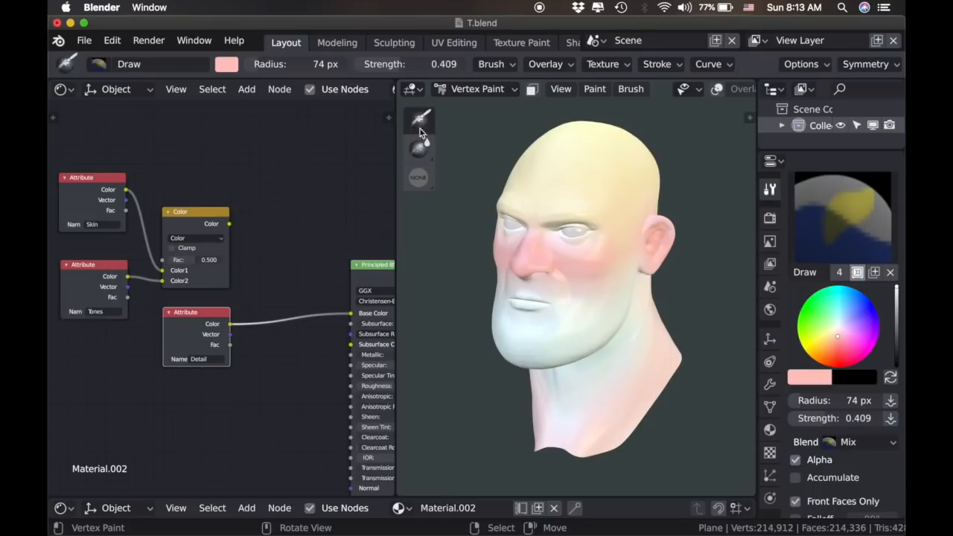
pyautogui.click(838, 326)
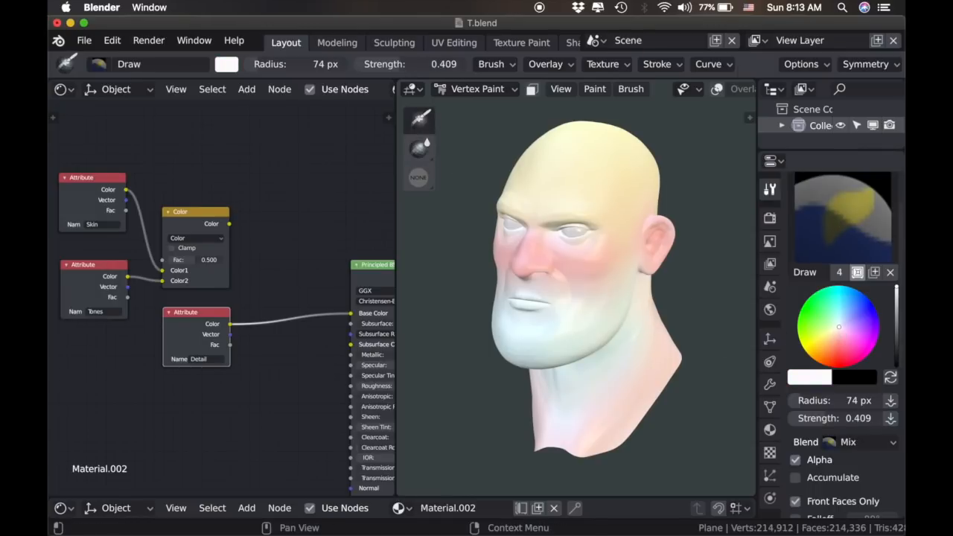
pyautogui.moveTo(574, 337)
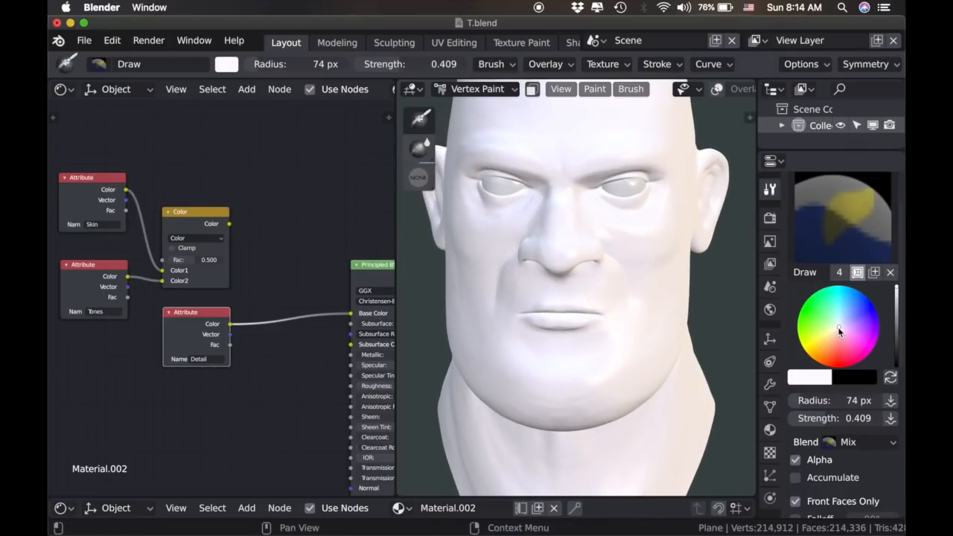
pyautogui.click(836, 331)
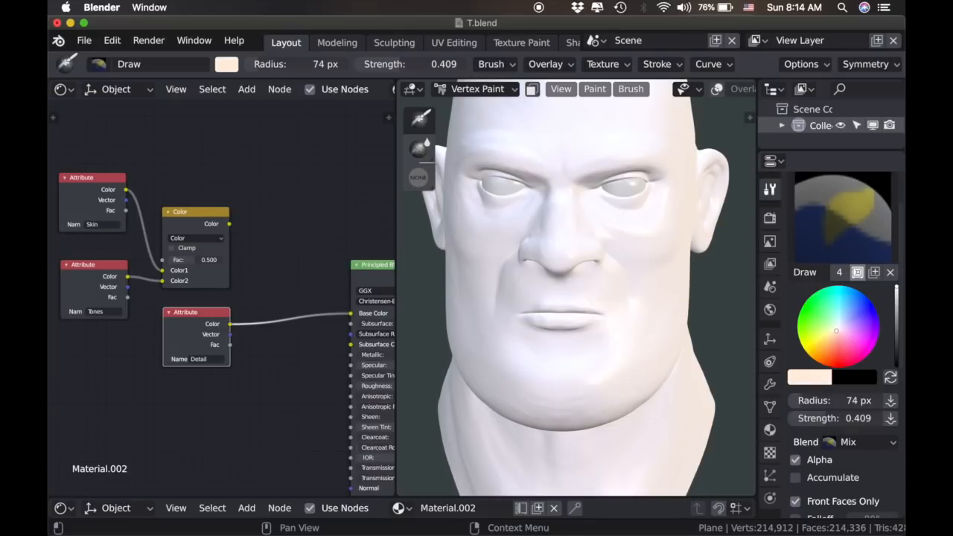
pyautogui.click(837, 336)
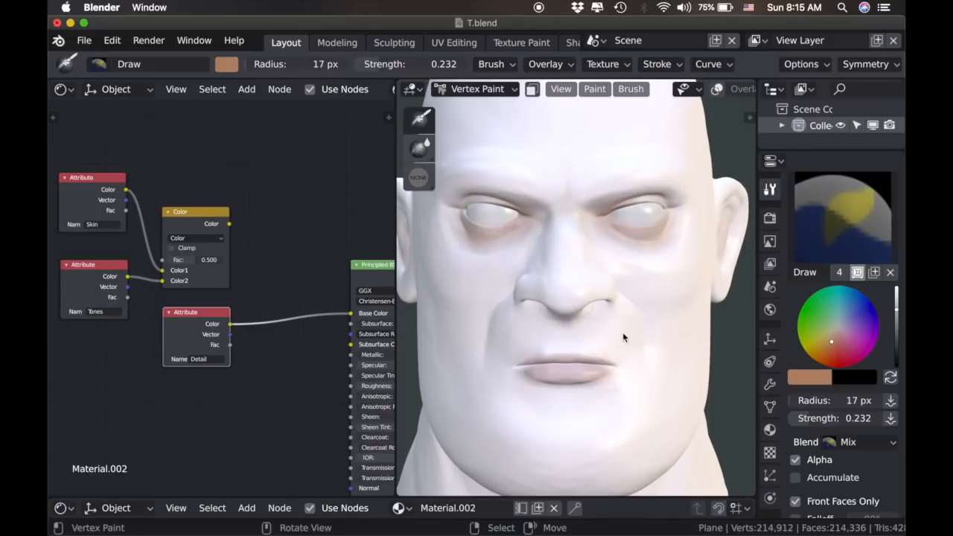
pyautogui.moveTo(268, 388)
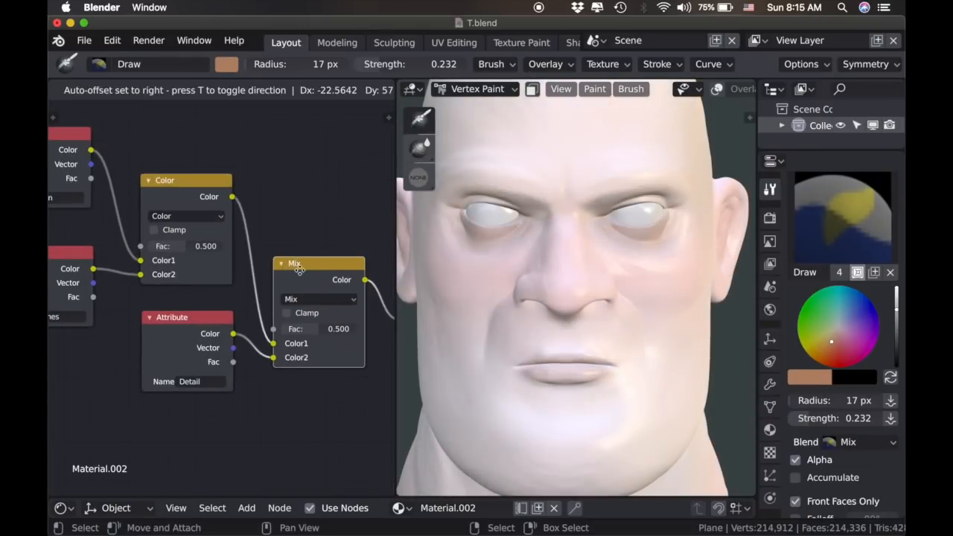
# Place the Mix node as Multiply at 0.716 so Detail shows on the forward-facing head.
pyautogui.click(319, 297)
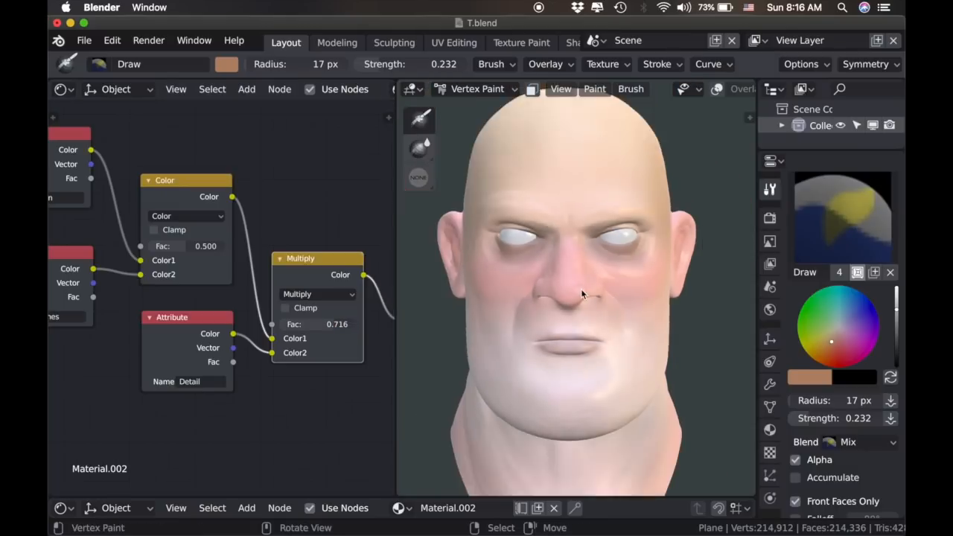
pyautogui.moveTo(580, 290); pyautogui.dragTo(551, 331)
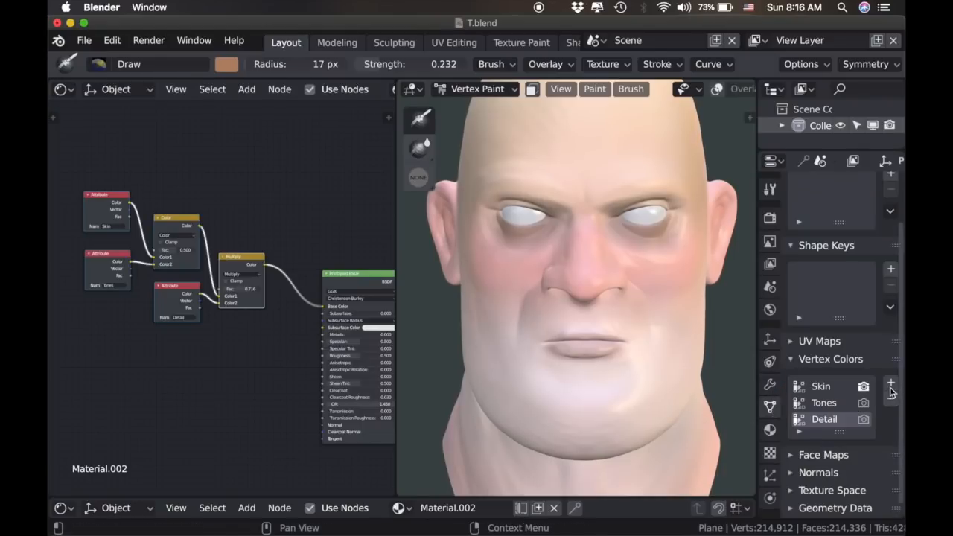
# Add a vertex colour layer named SSS and set the paint colour to pure white (RGB 1,1,1).
pyautogui.click(890, 381)
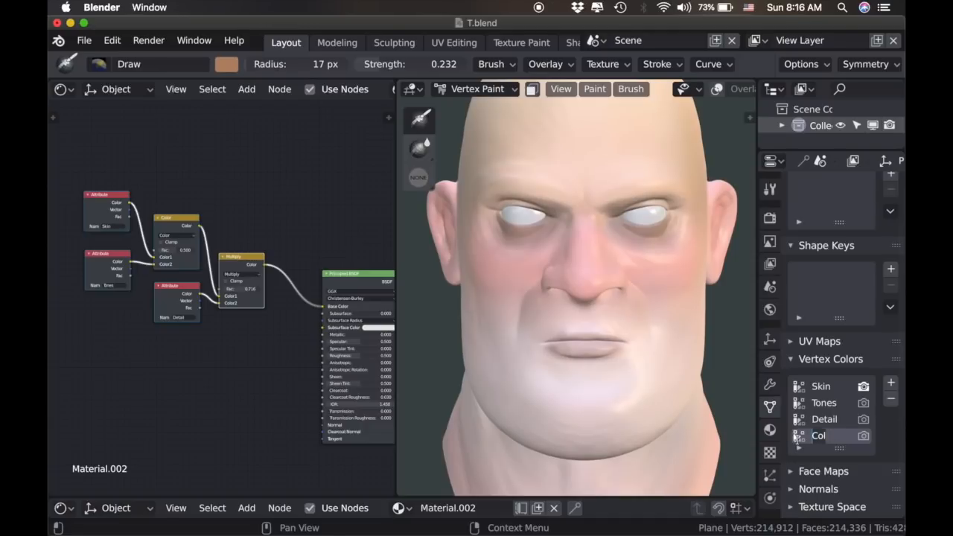
pyautogui.doubleClick(819, 435)
pyautogui.write('SSS')
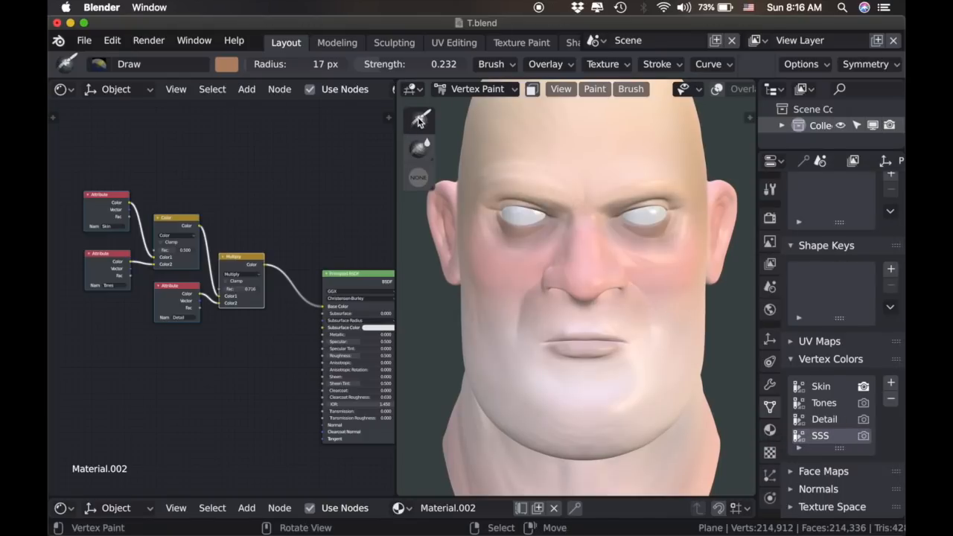
pyautogui.moveTo(439, 134)
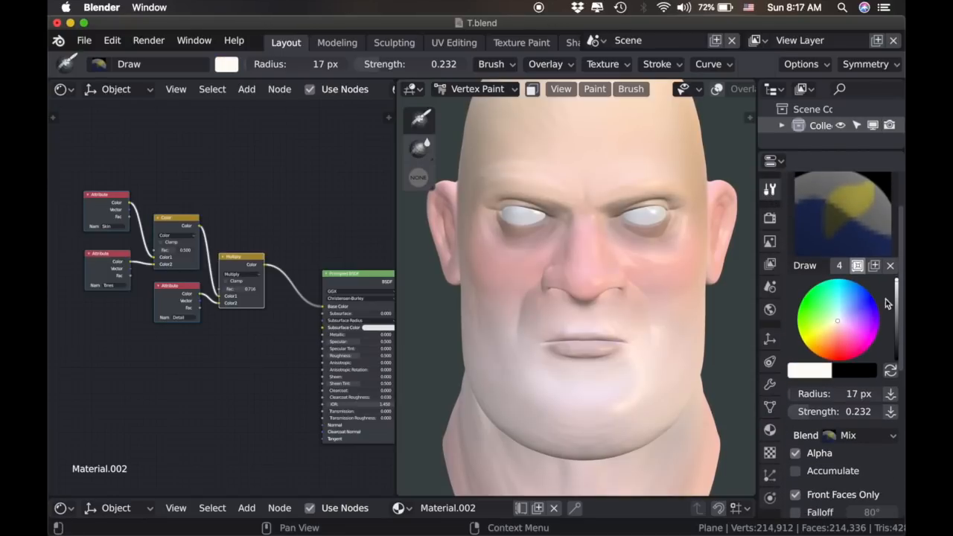
pyautogui.click(810, 369)
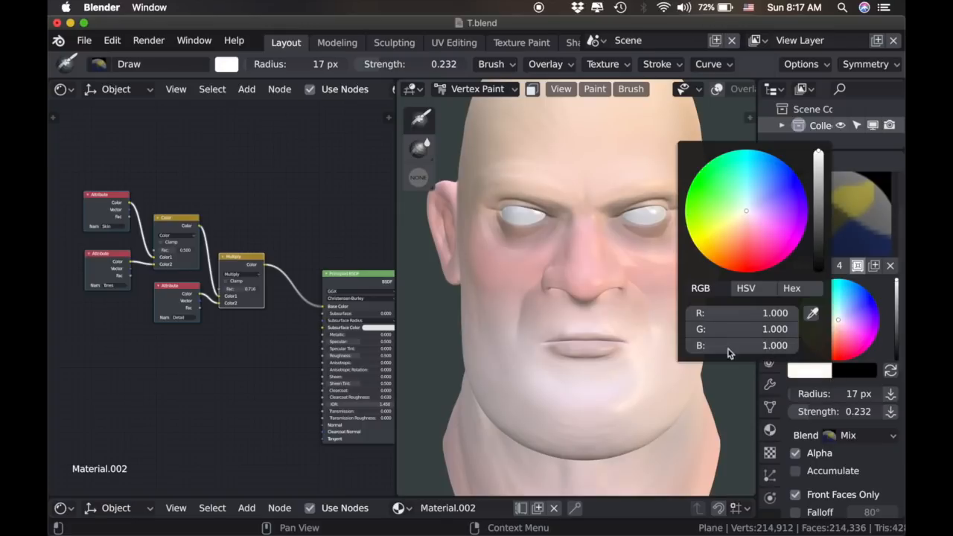
pyautogui.click(564, 356)
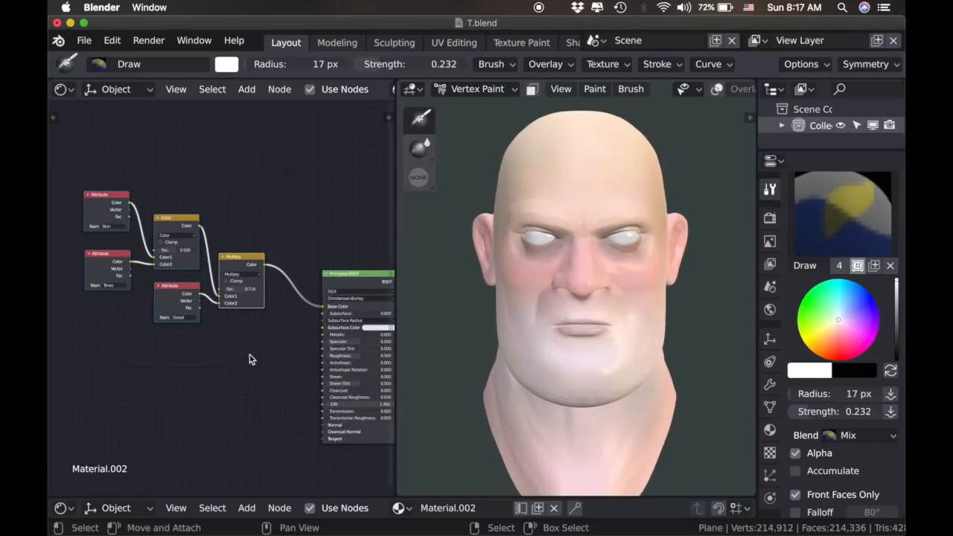
# Add an Attribute node named SSS feeding Subsurface Color, then view the white head from above.
pyautogui.click(248, 508)
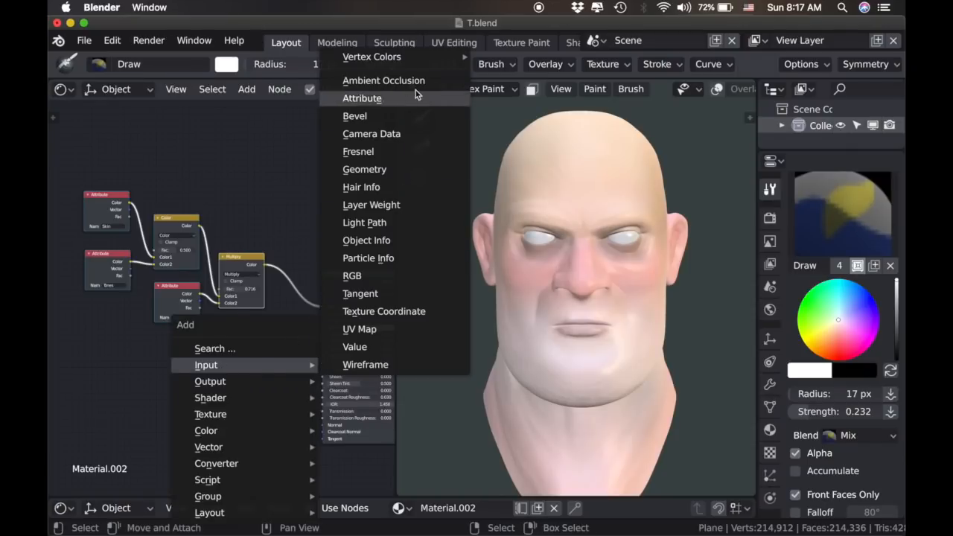
pyautogui.click(362, 98)
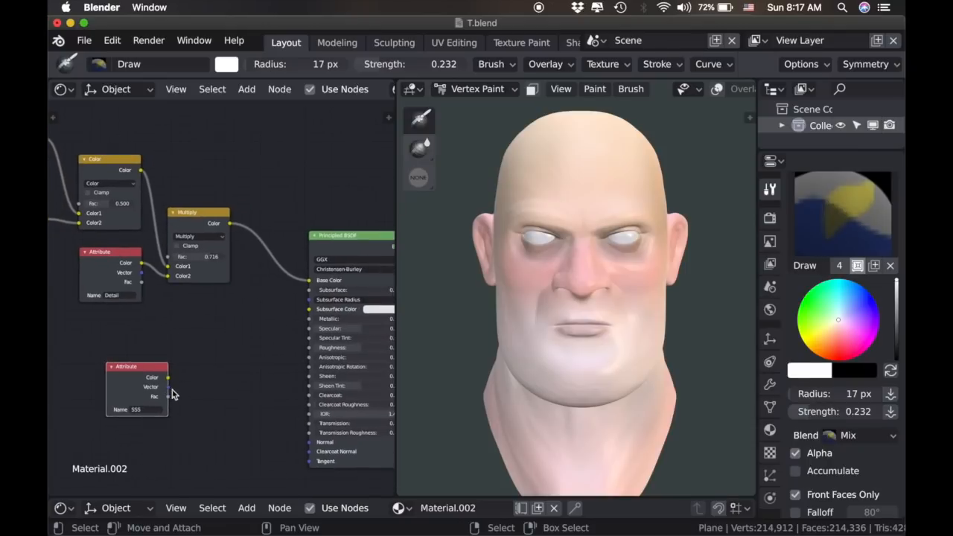
pyautogui.moveTo(184, 382)
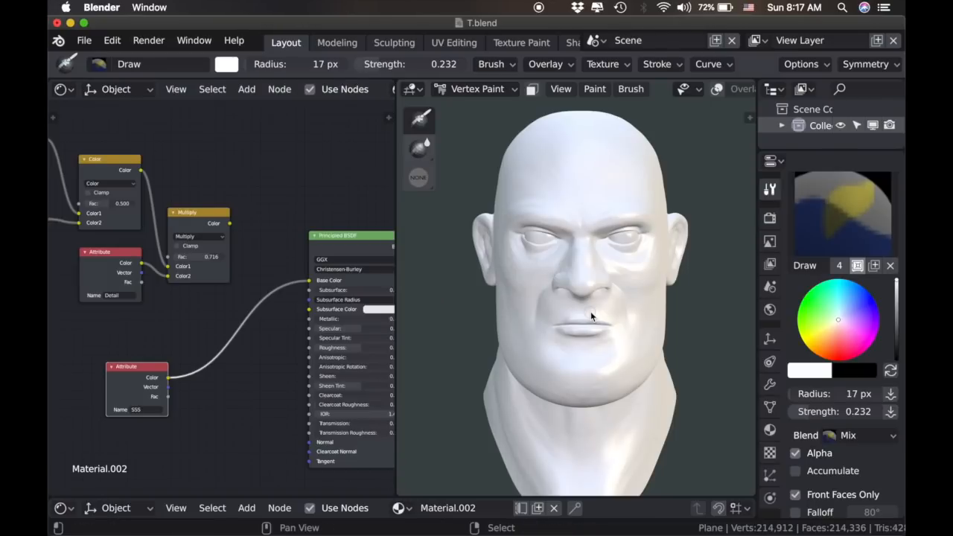
pyautogui.moveTo(592, 315); pyautogui.dragTo(566, 335)
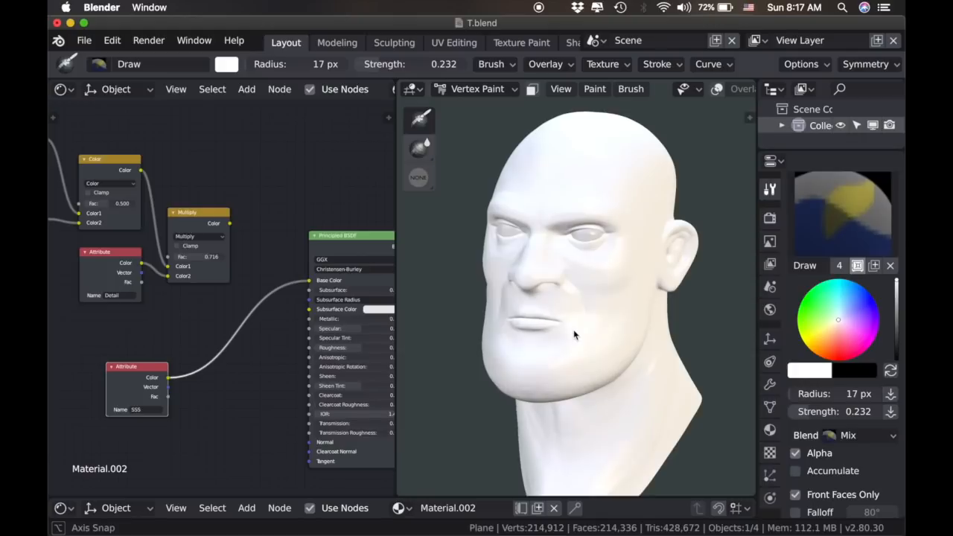
pyautogui.moveTo(573, 335); pyautogui.dragTo(539, 161)
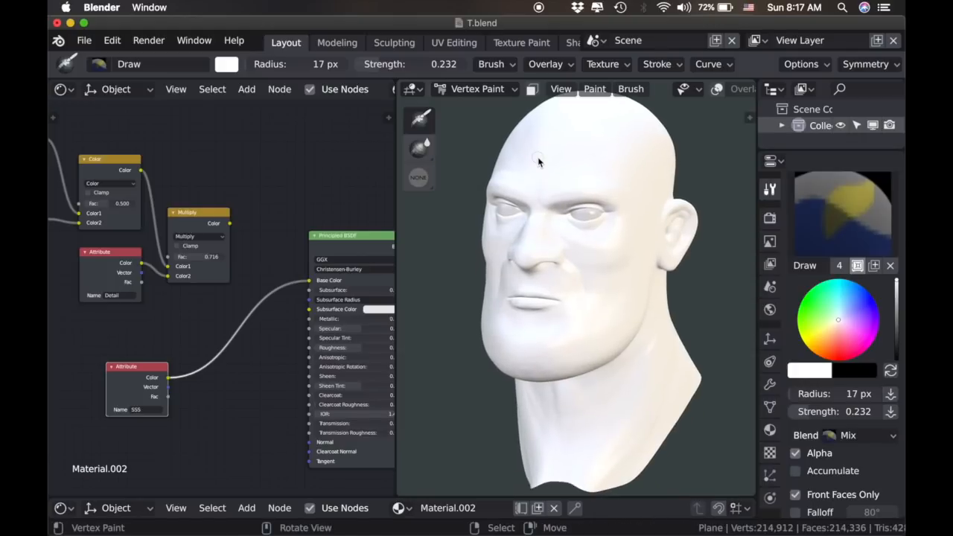
pyautogui.click(594, 89)
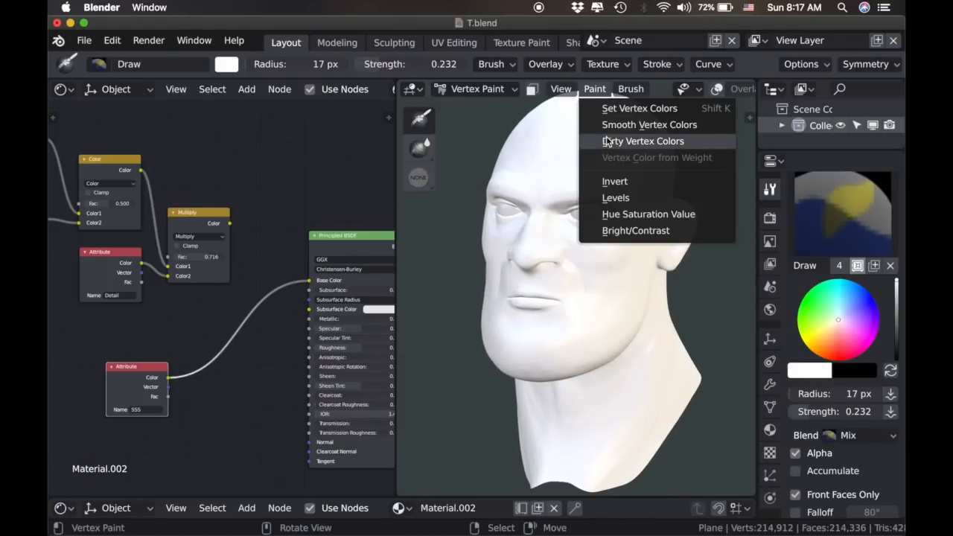
# Apply Dirty Vertex Colors with 2 blur iterations to the SSS layer, readying the Blur brush.
pyautogui.click(643, 140)
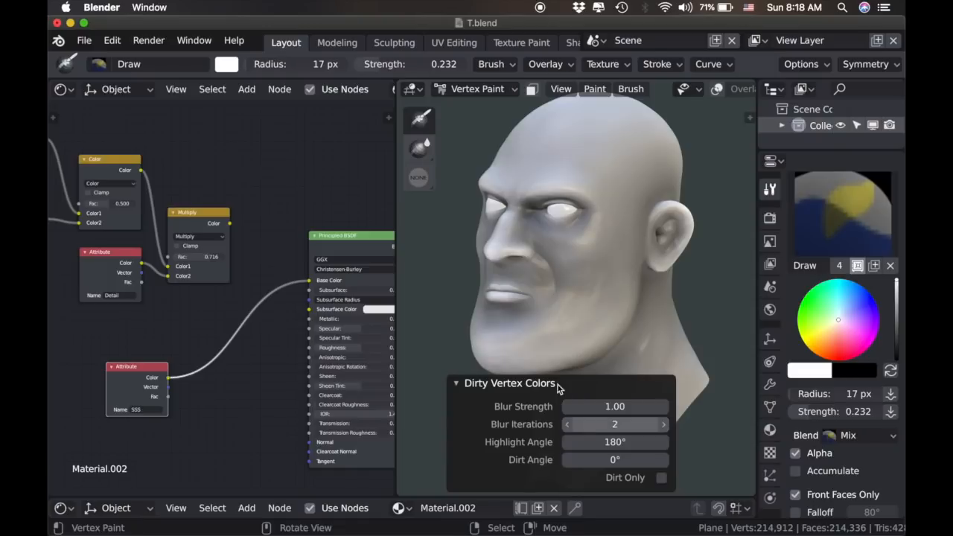
pyautogui.moveTo(500, 306)
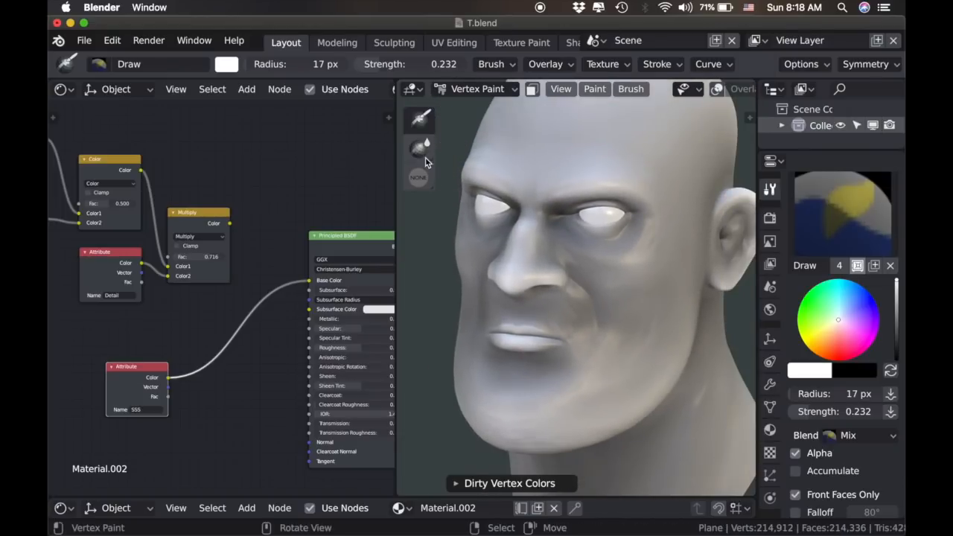
pyautogui.click(418, 147)
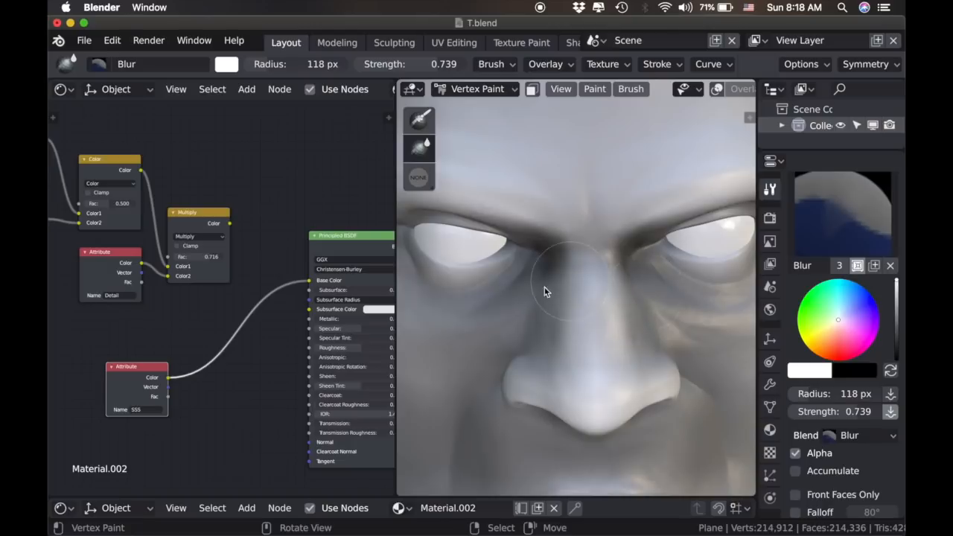
# Blur the dirt shading around the eyes and inside the ear at 118 px radius, 0.739 strength.
pyautogui.moveTo(543, 290); pyautogui.dragTo(607, 273)
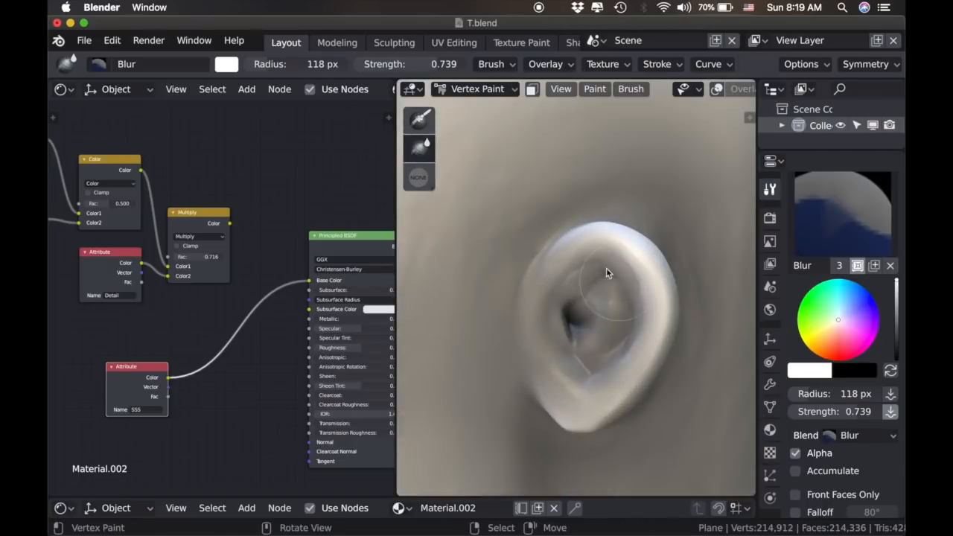
pyautogui.moveTo(608, 271); pyautogui.dragTo(554, 357)
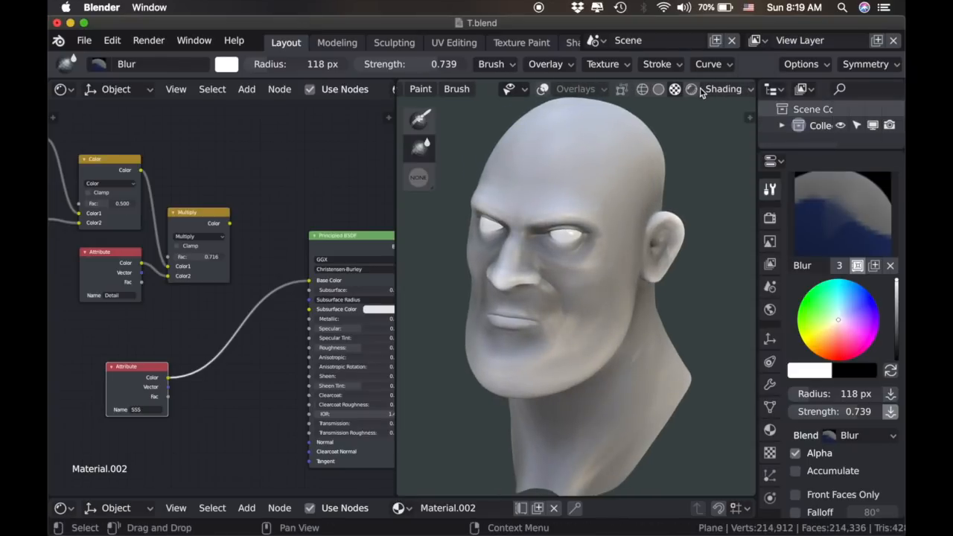
# Switch the viewport to Rendered shading to check the reddish subsurface effect.
pyautogui.click(690, 90)
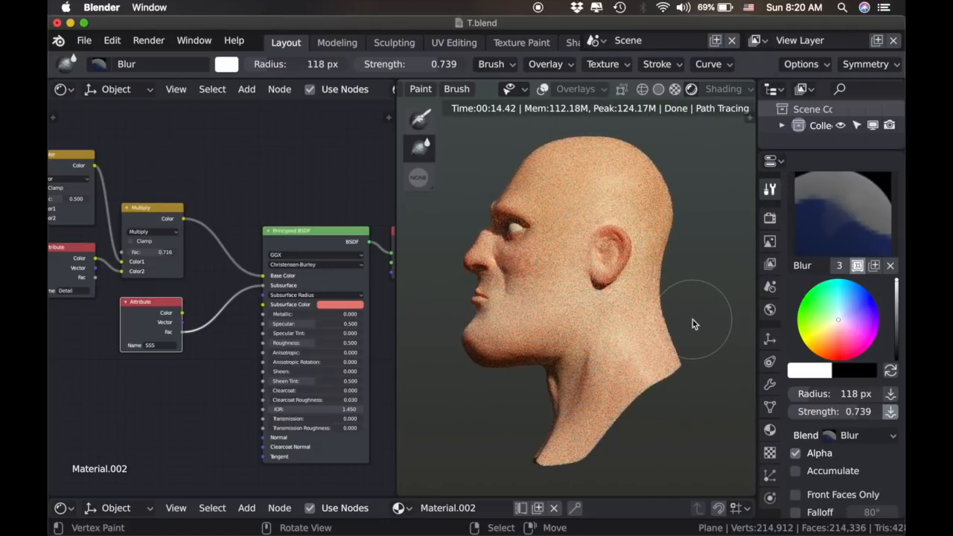
pyautogui.moveTo(655, 300)
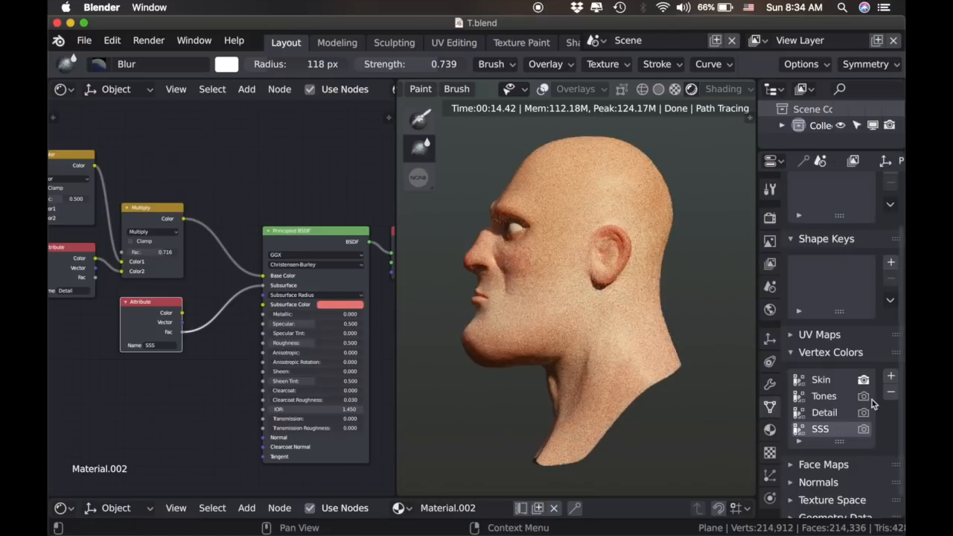
# Add a Spec vertex colour layer with its Attribute node and paint its shading around the ear.
pyautogui.click(891, 375)
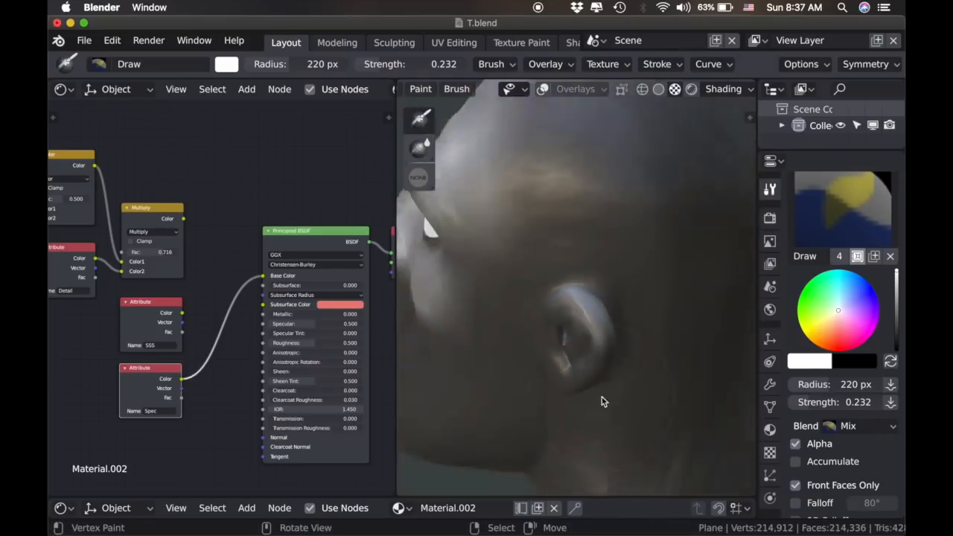
pyautogui.moveTo(603, 402); pyautogui.dragTo(646, 276)
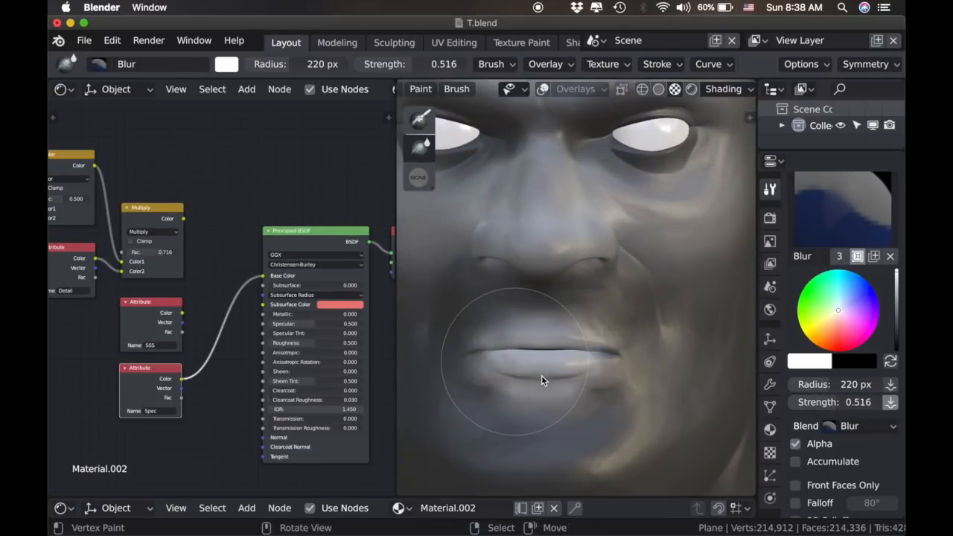
# Connect the Spec attribute's Color output to the Principled BSDF Specular input.
pyautogui.moveTo(543, 372); pyautogui.dragTo(544, 283)
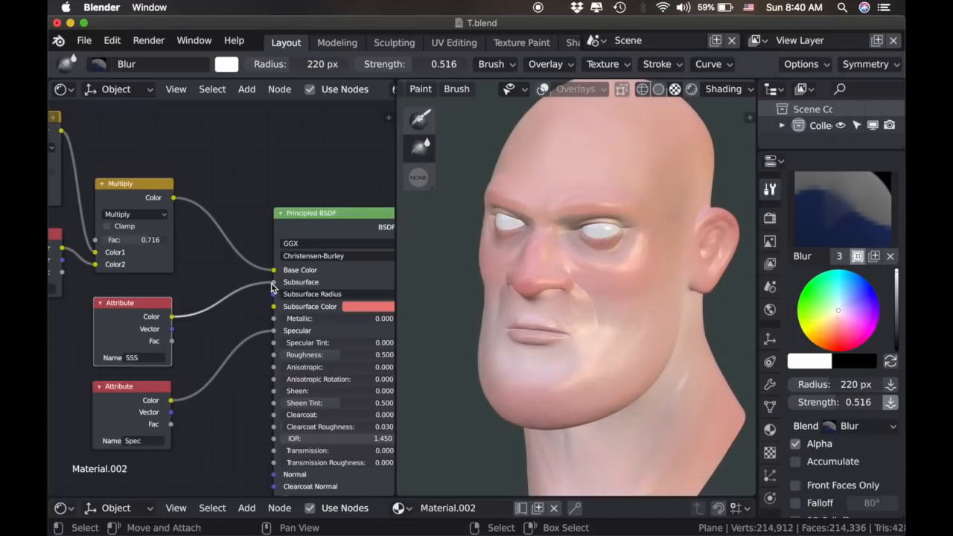
pyautogui.moveTo(573, 298); pyautogui.dragTo(618, 297)
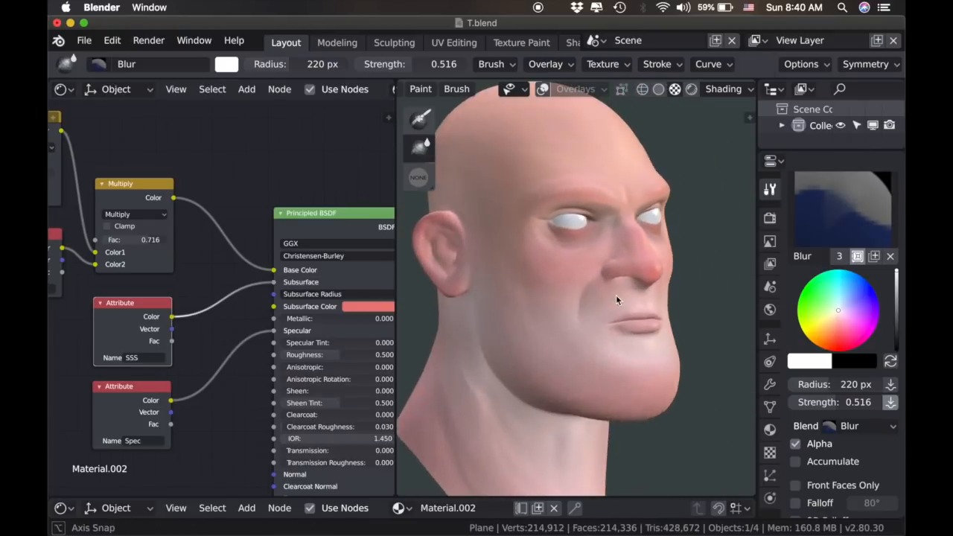